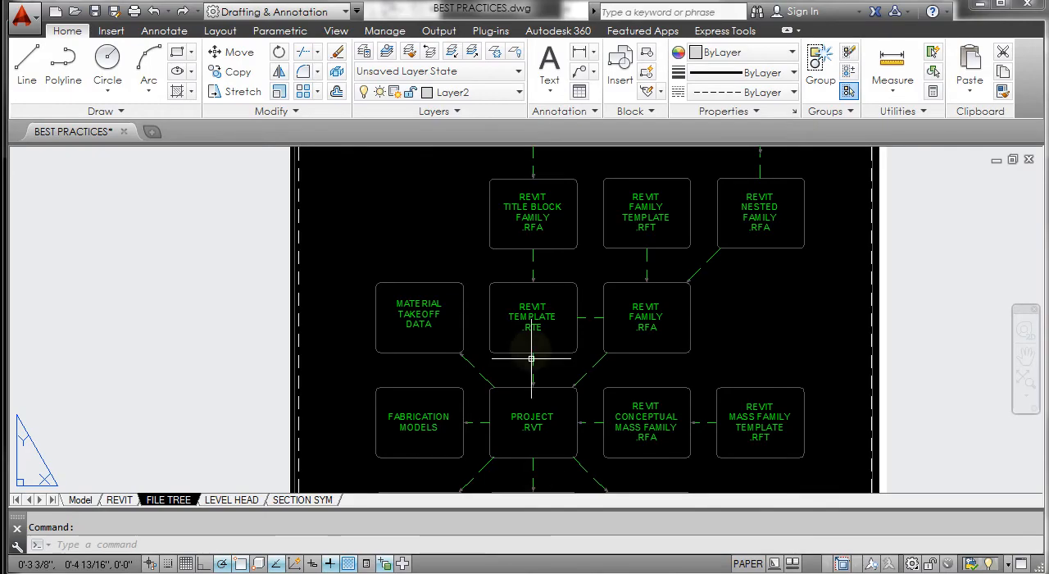
Start a new project as a project template, browse the template choices, then cancel it.
{"action": "scroll", "scroll_direction": "down", "scroll_amount": 3}
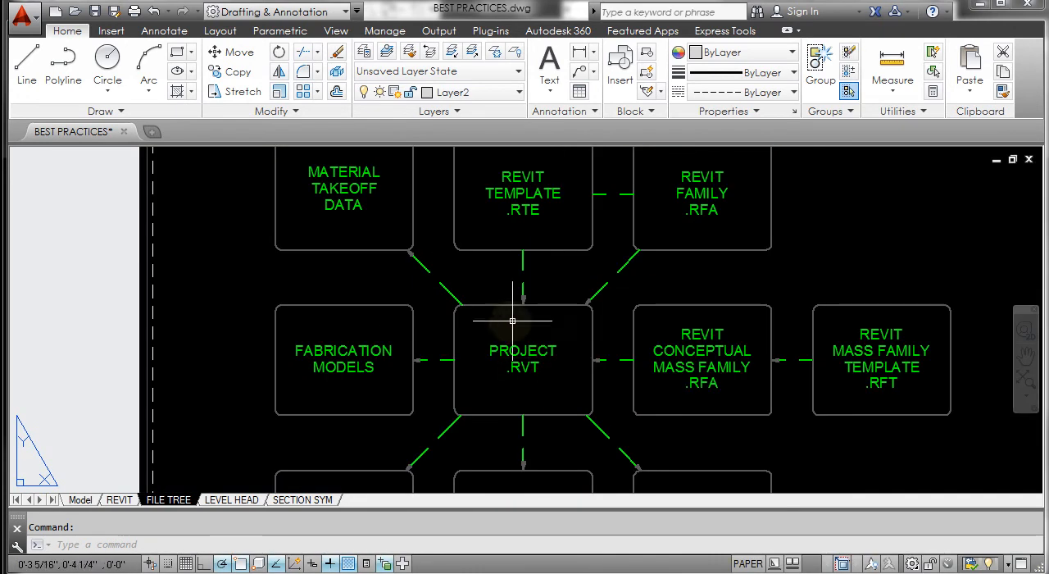
{"action": "mouse_move", "coordinate": [537, 318]}
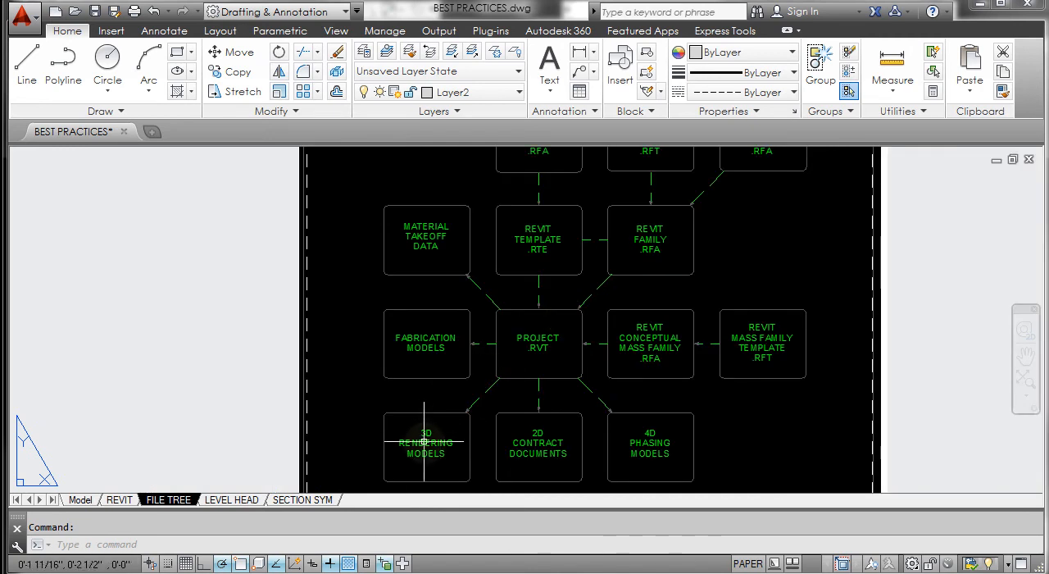
{"action": "mouse_move", "coordinate": [649, 456]}
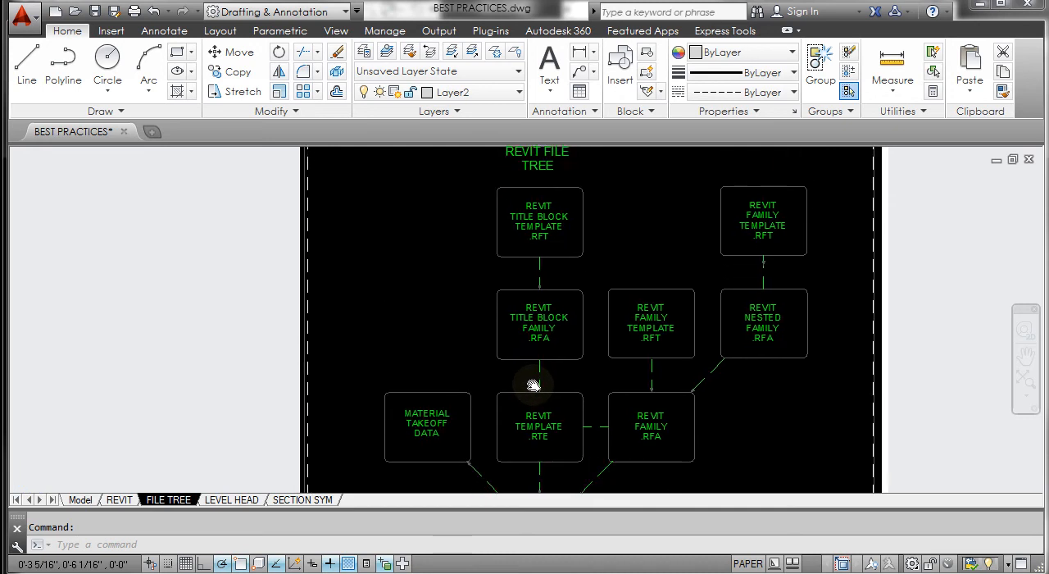
{"action": "mouse_move", "coordinate": [565, 226]}
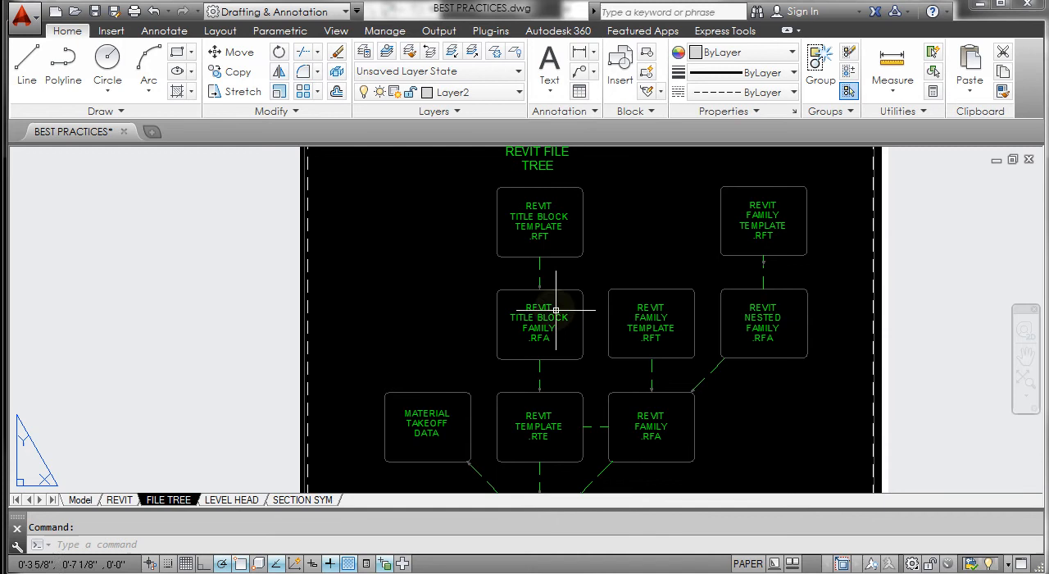
{"action": "mouse_move", "coordinate": [555, 315]}
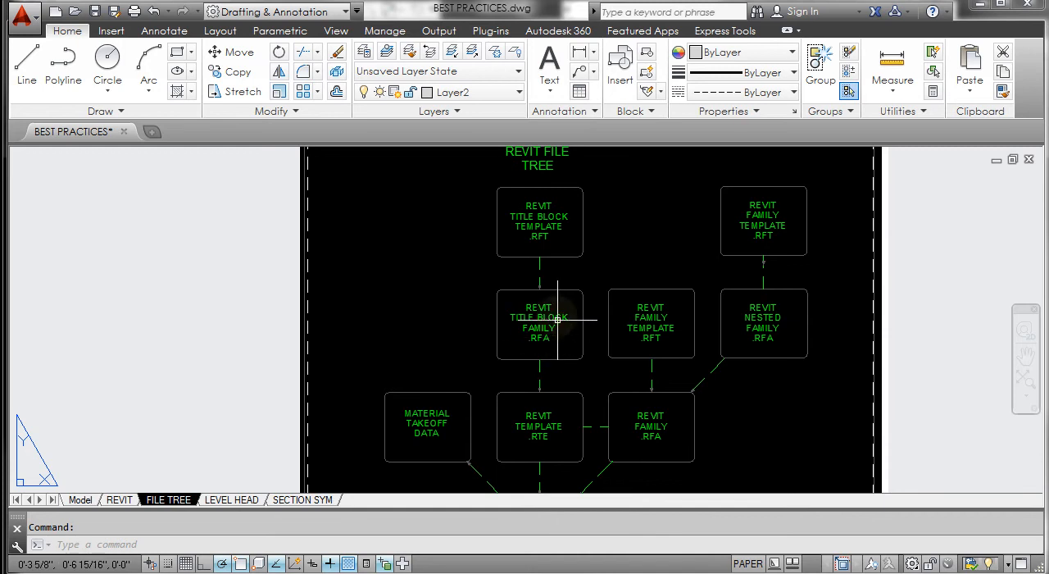
{"action": "scroll", "scroll_direction": "down", "scroll_amount": 3}
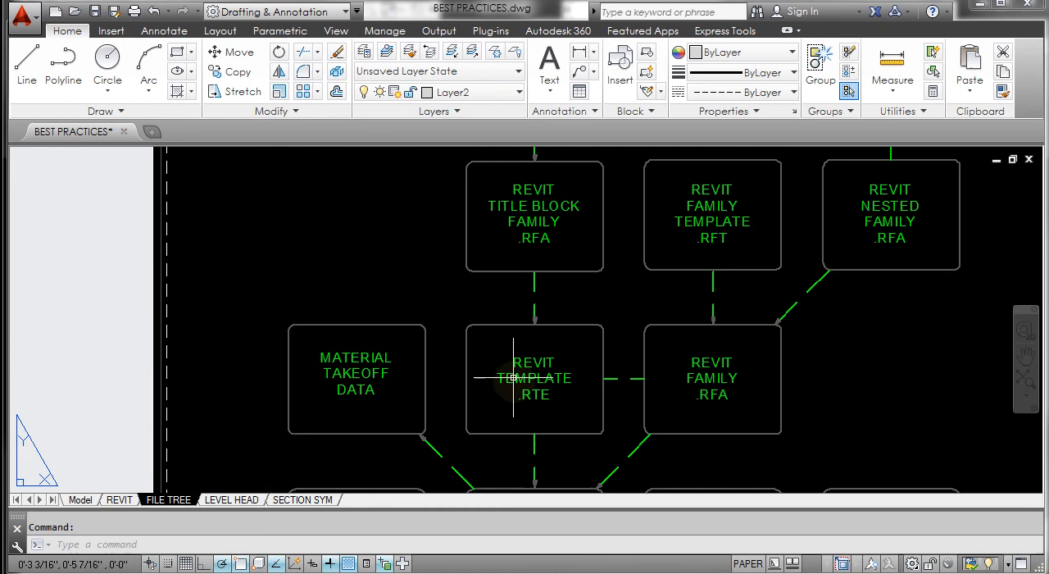
{"action": "mouse_move", "coordinate": [541, 406]}
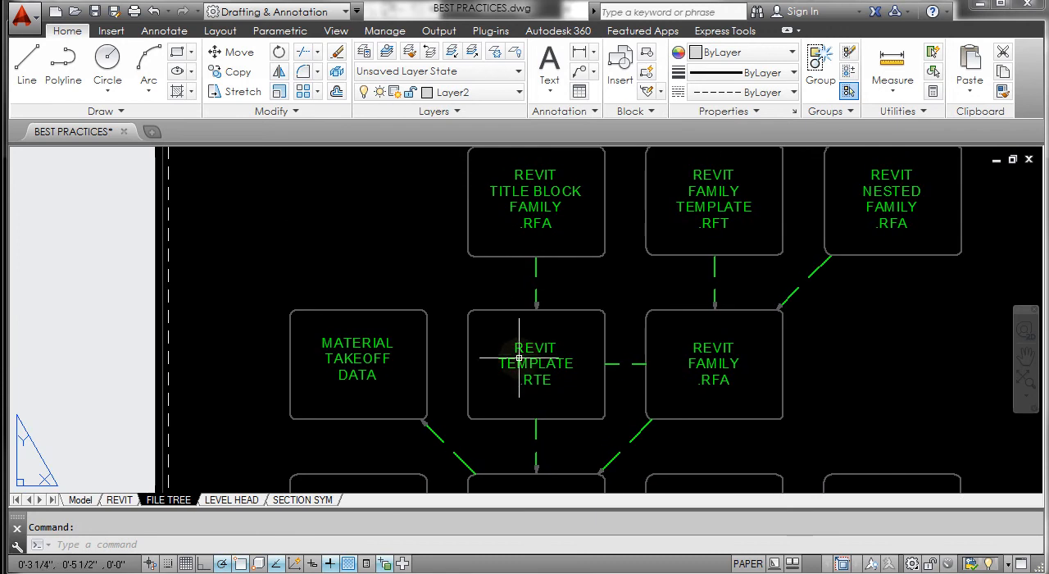
{"action": "mouse_move", "coordinate": [531, 359]}
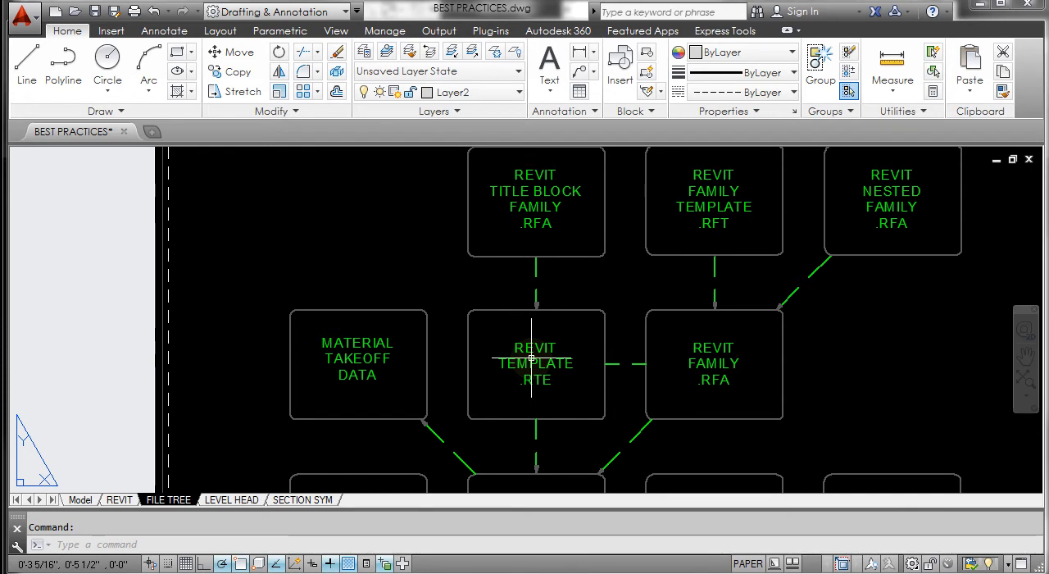
{"action": "scroll", "scroll_direction": "down", "scroll_amount": 3}
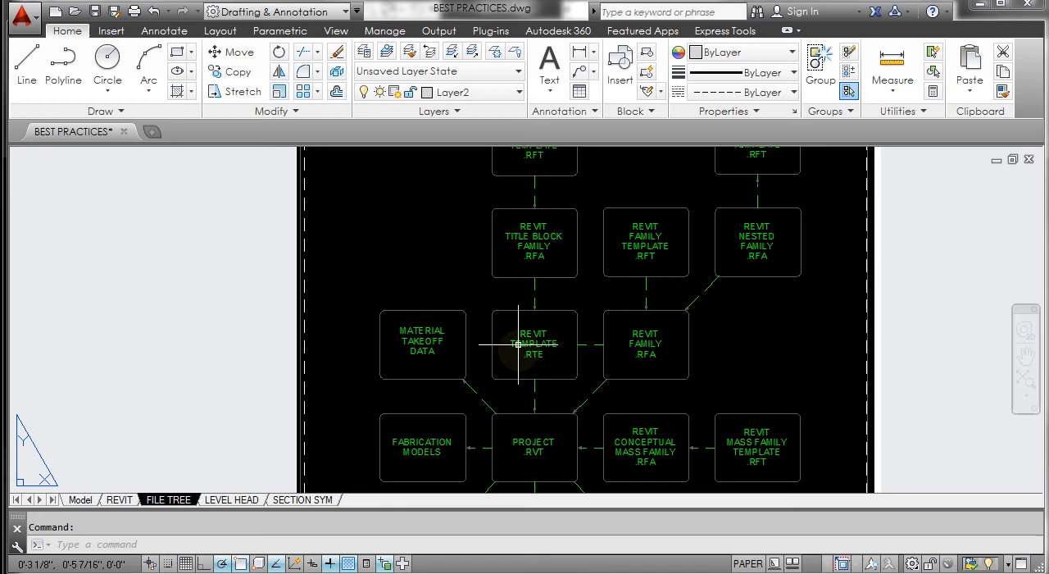
{"action": "mouse_move", "coordinate": [534, 422]}
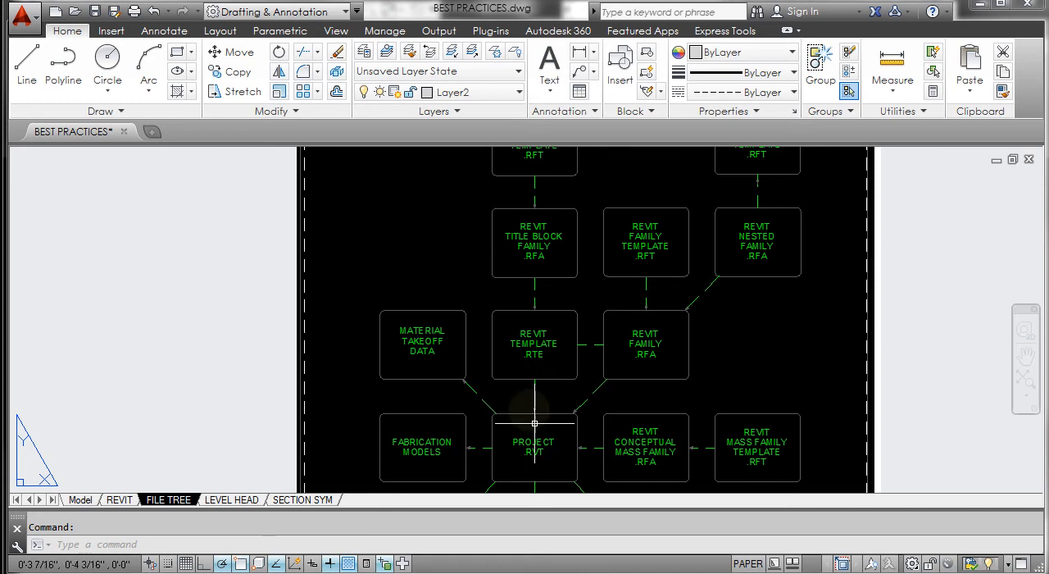
{"action": "mouse_move", "coordinate": [534, 289]}
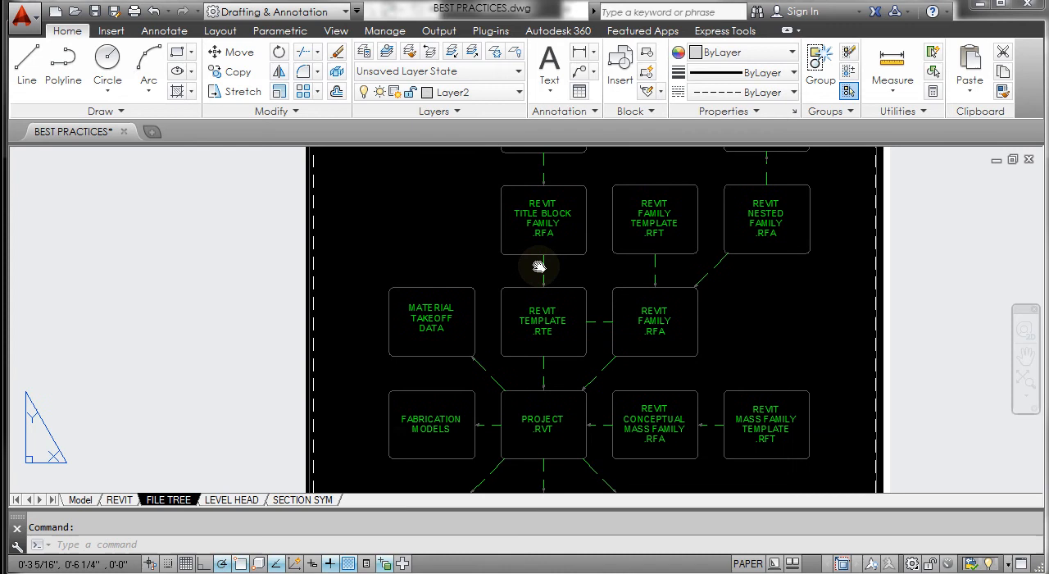
{"action": "mouse_move", "coordinate": [826, 154]}
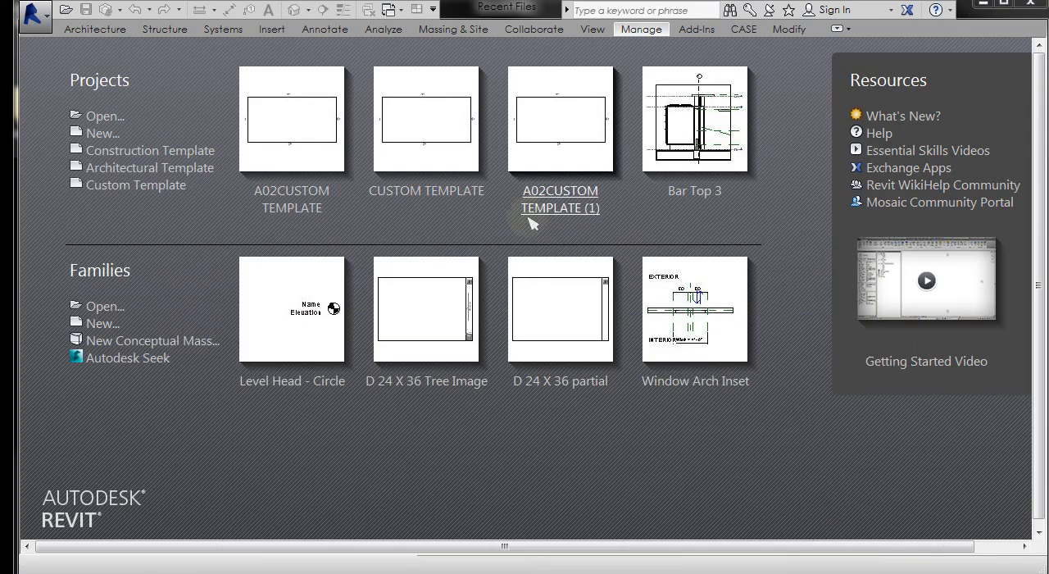
{"action": "mouse_move", "coordinate": [292, 200]}
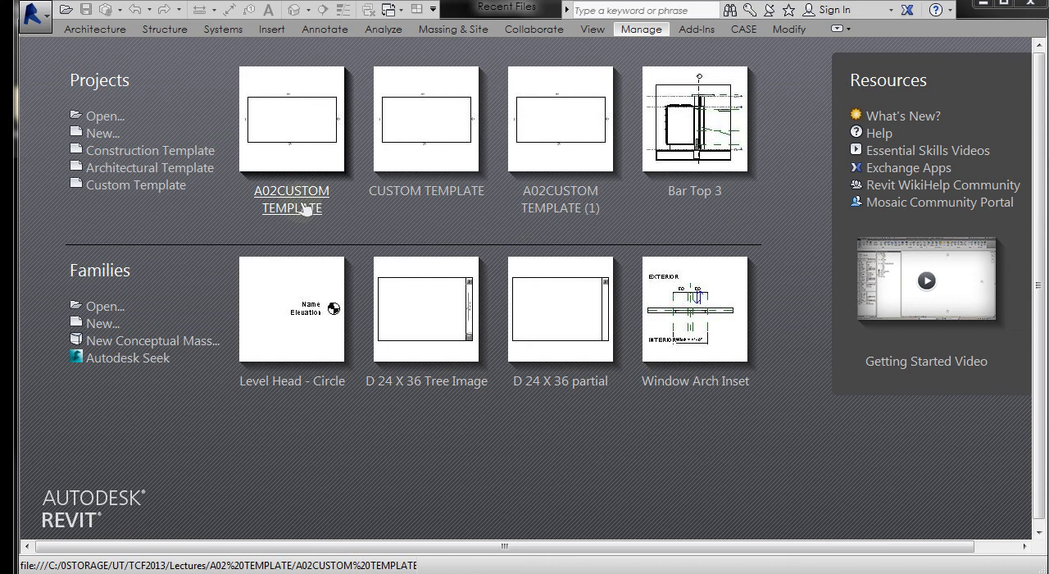
{"action": "mouse_move", "coordinate": [272, 212]}
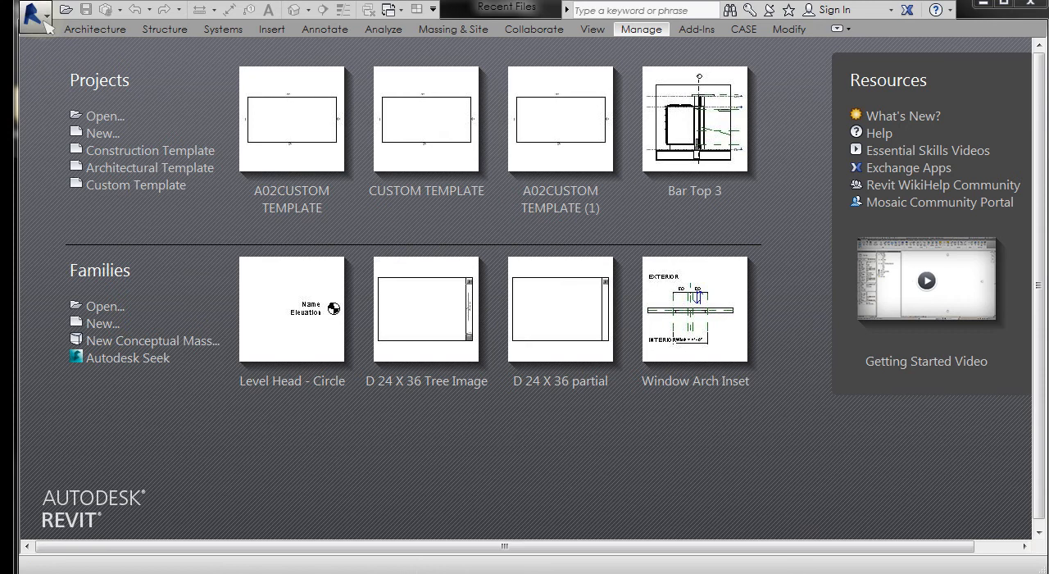
{"action": "left_click", "coordinate": [102, 133]}
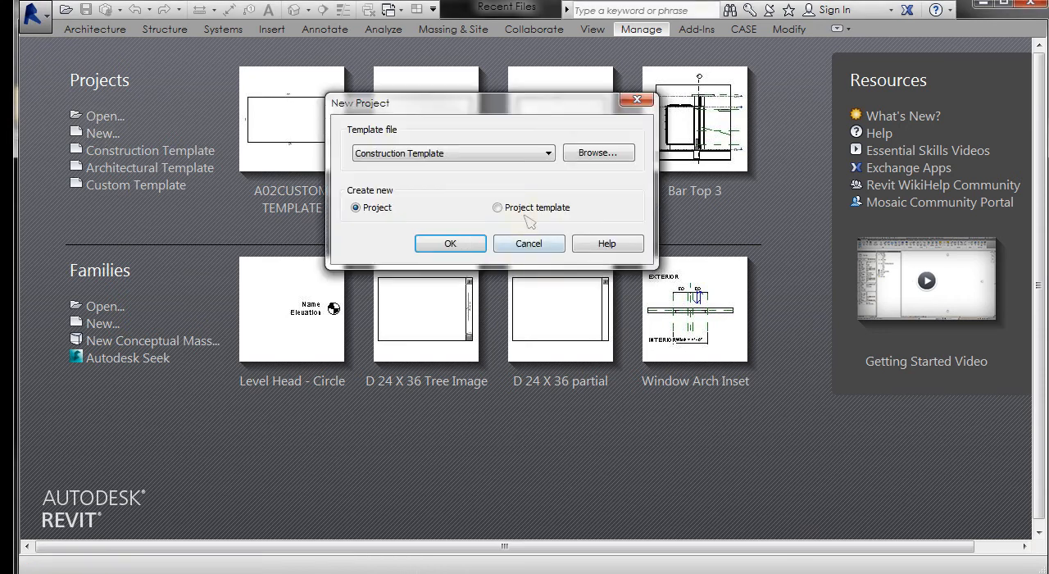
{"action": "left_click", "coordinate": [497, 207]}
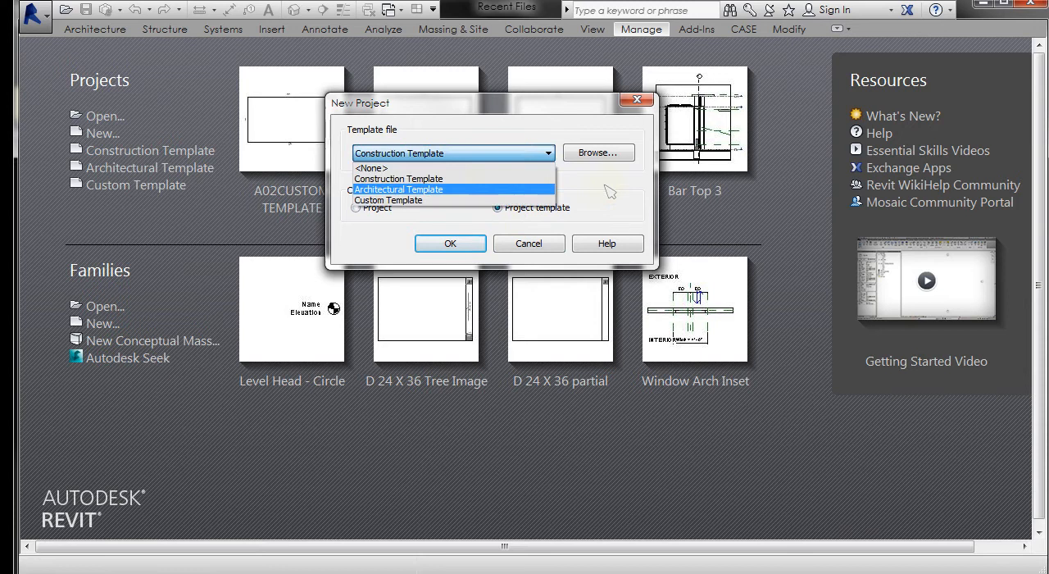
{"action": "left_click", "coordinate": [398, 177]}
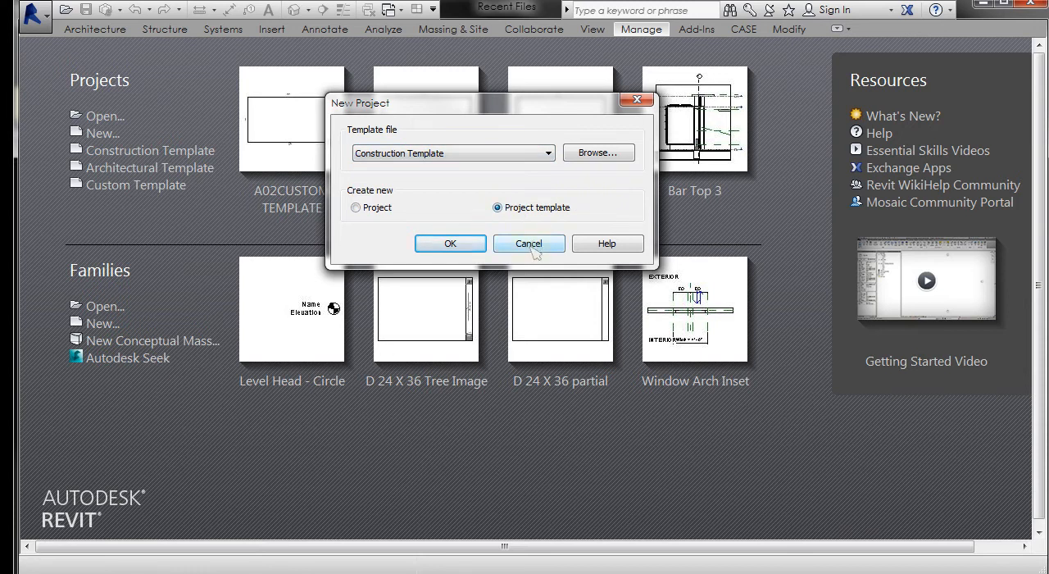
{"action": "left_click", "coordinate": [528, 243]}
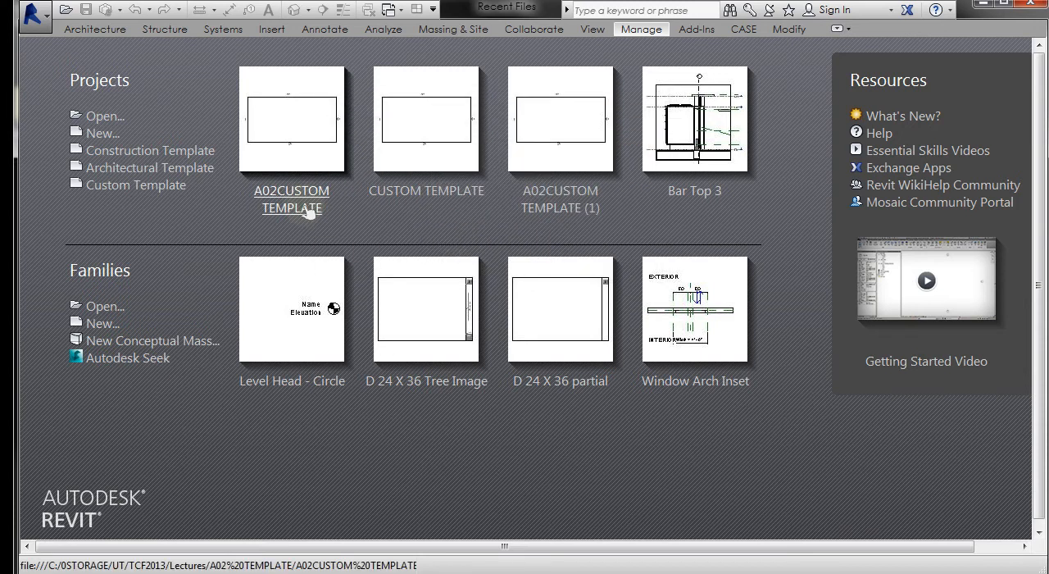
{"action": "mouse_move", "coordinate": [292, 200]}
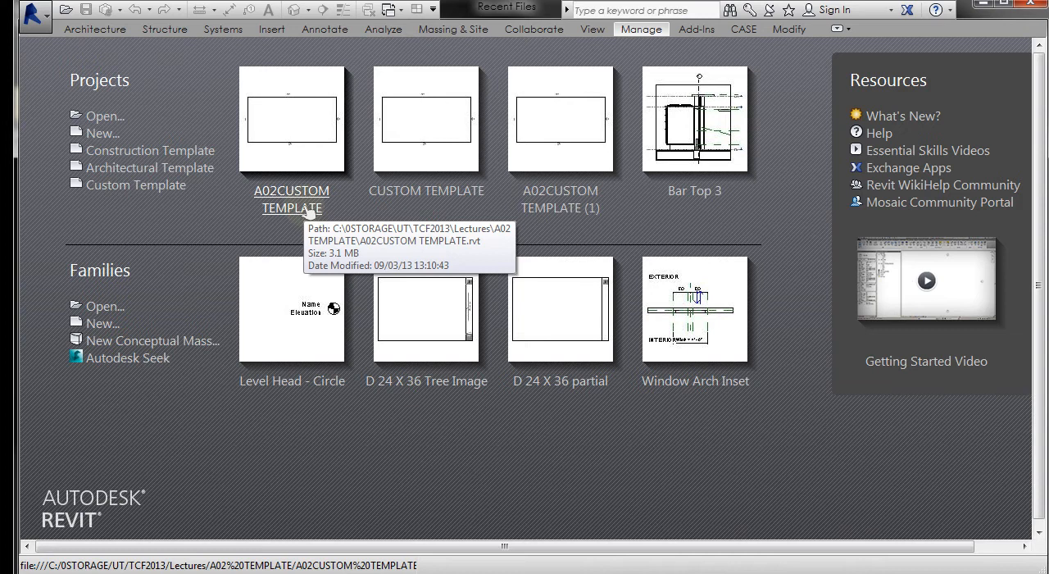
{"action": "mouse_move", "coordinate": [565, 212]}
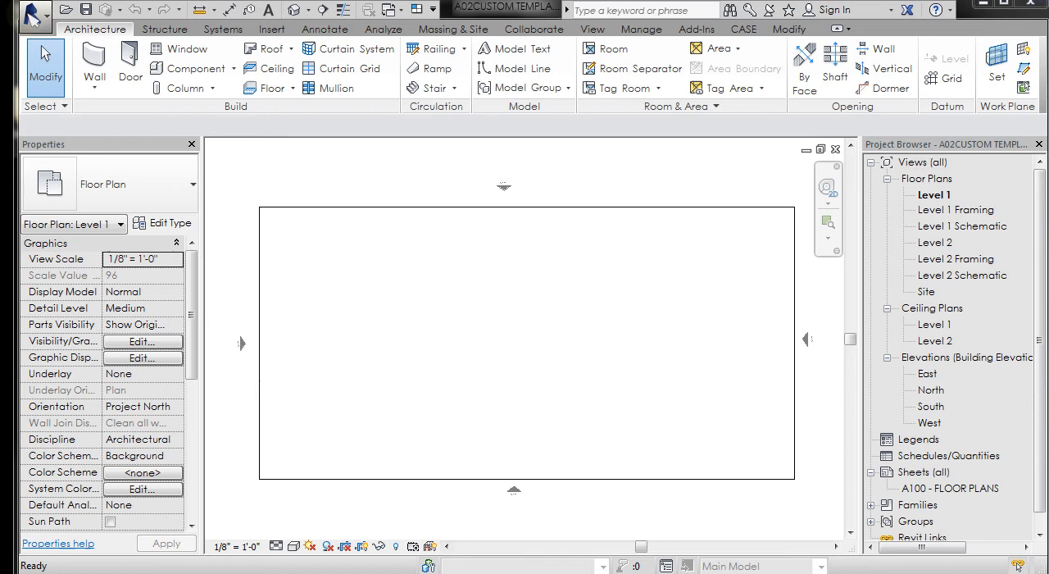
{"action": "mouse_move", "coordinate": [31, 16]}
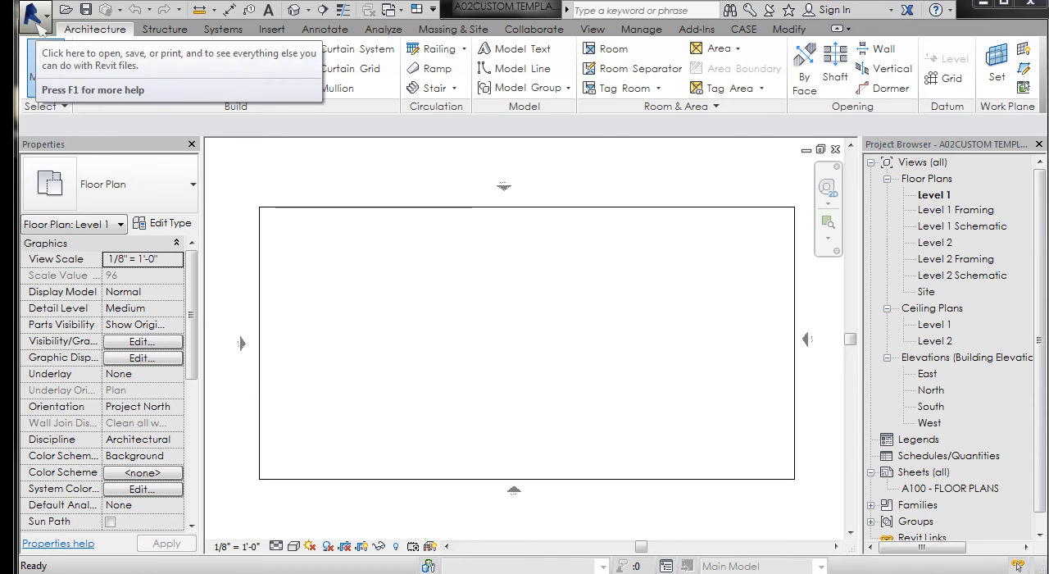
Choose to save the open A02CUSTOM TEMPLATE project as a template file.
{"action": "left_click", "coordinate": [33, 15]}
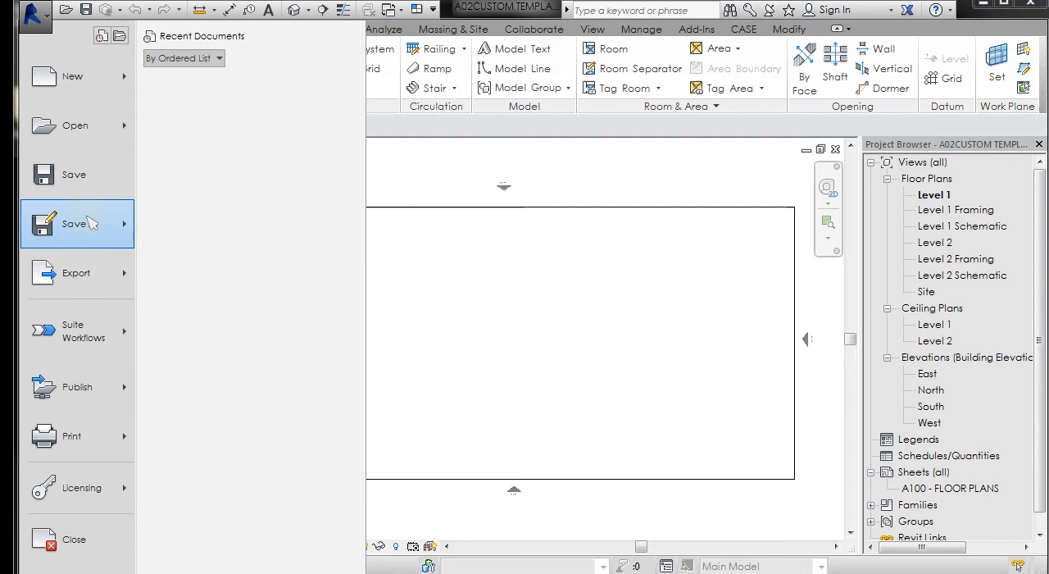
{"action": "left_click", "coordinate": [73, 223]}
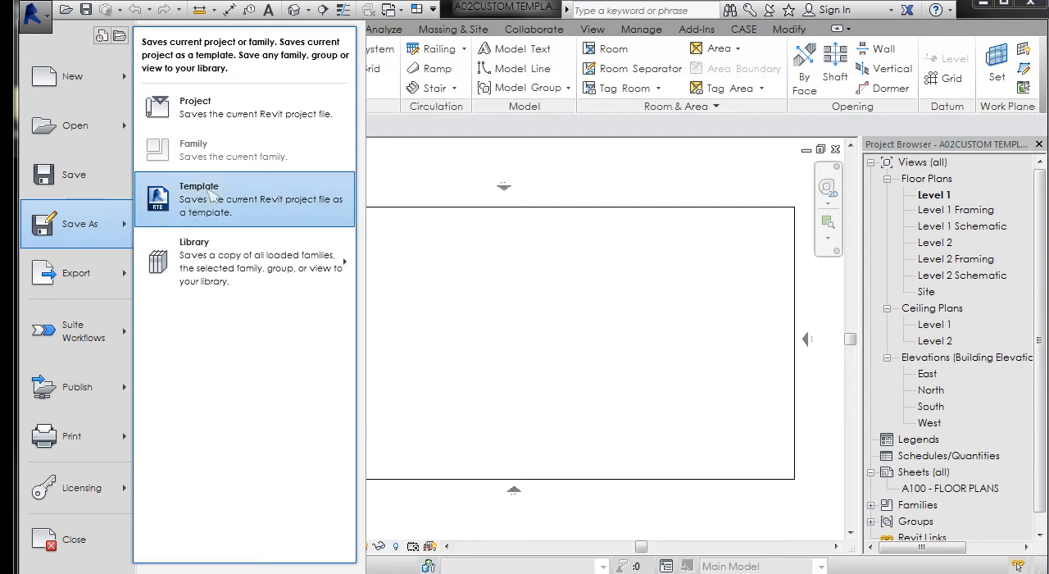
{"action": "left_click", "coordinate": [198, 198]}
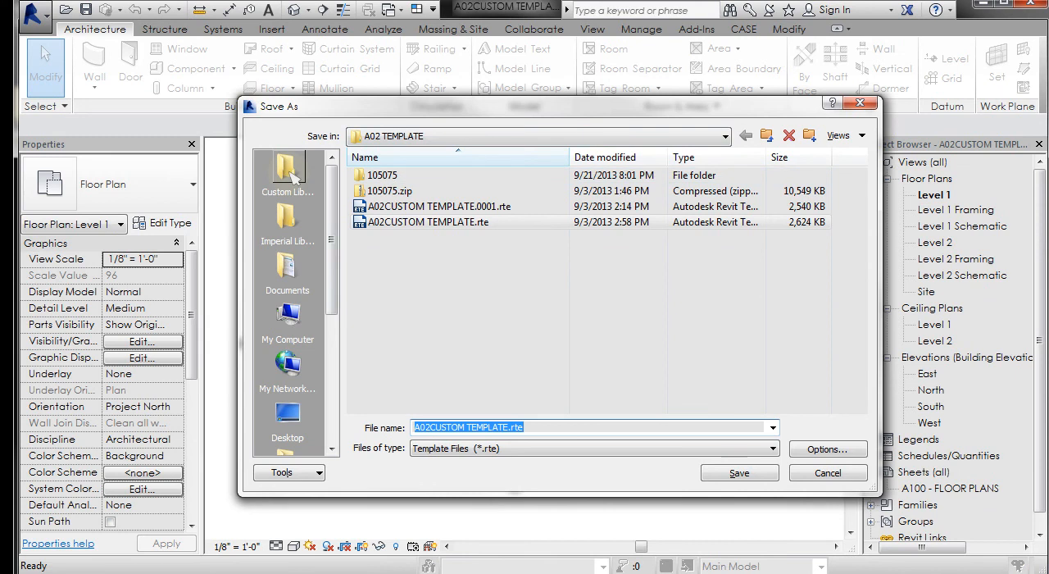
Browse the Save As dialog to the RVT 2014 > Custom Templates folder.
{"action": "left_click", "coordinate": [286, 172]}
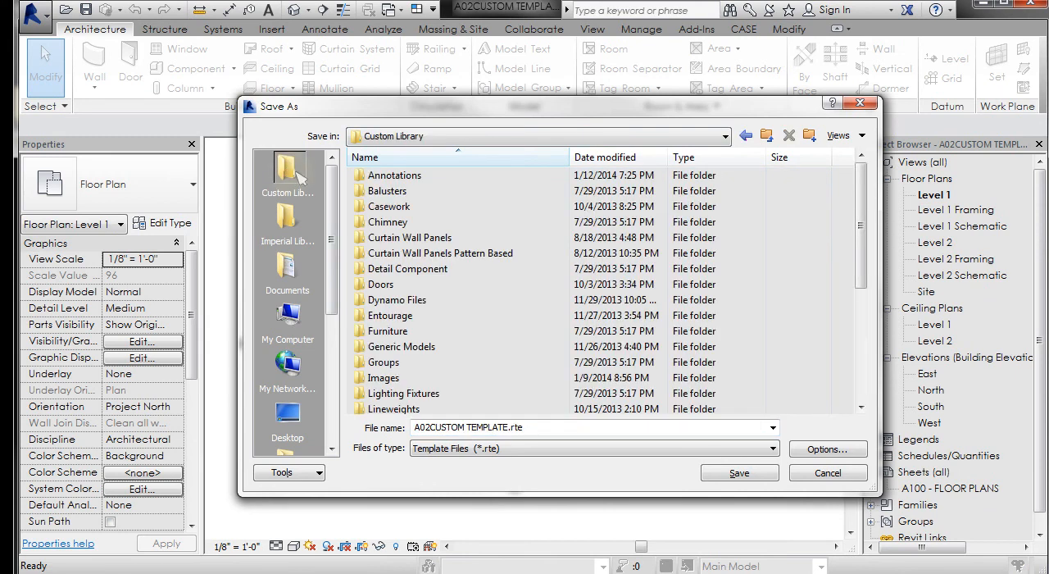
{"action": "mouse_move", "coordinate": [765, 135]}
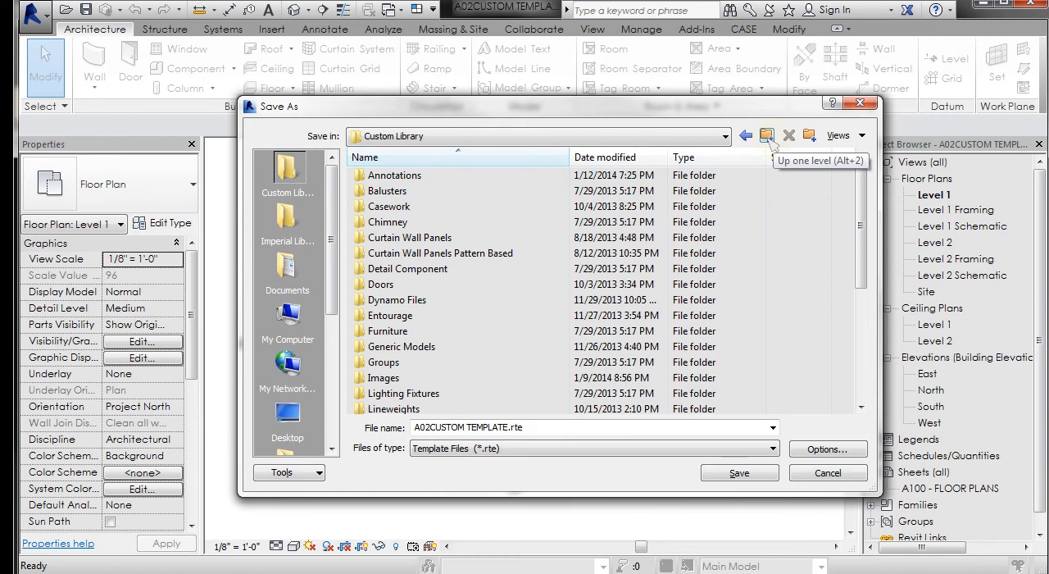
{"action": "left_click", "coordinate": [762, 134]}
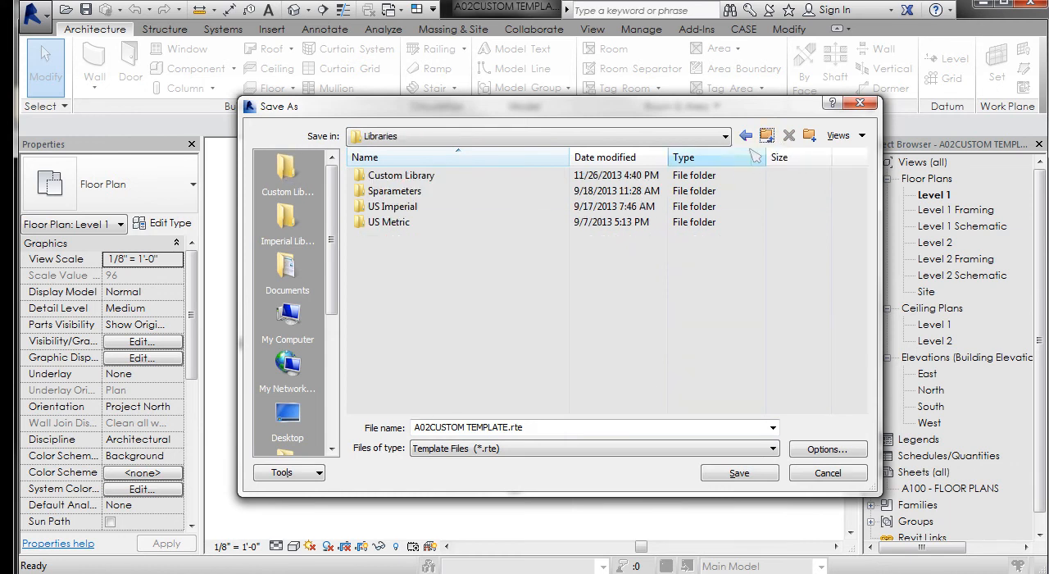
{"action": "left_click", "coordinate": [744, 135]}
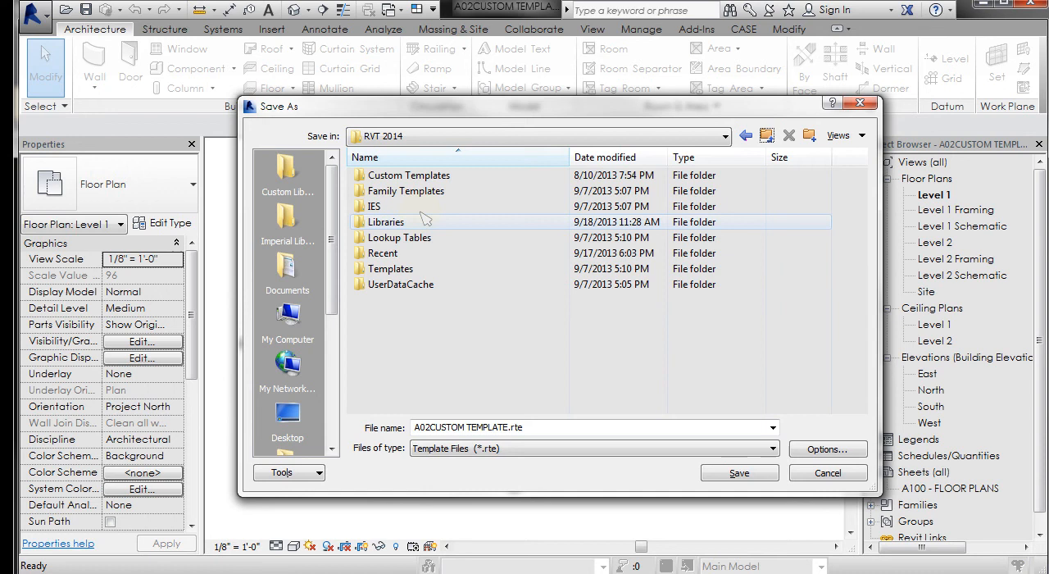
{"action": "left_click", "coordinate": [721, 137]}
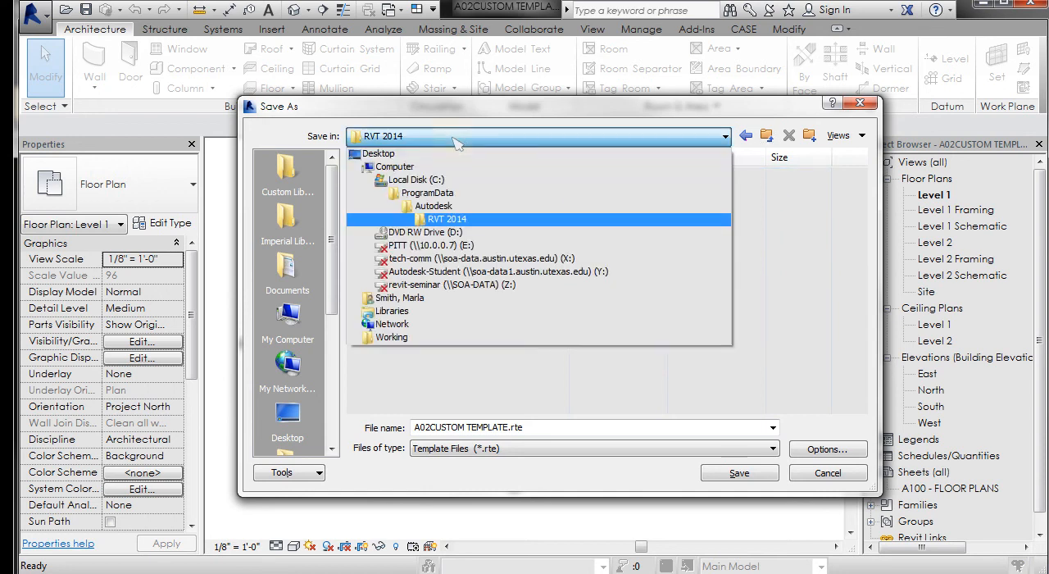
{"action": "left_click", "coordinate": [432, 206]}
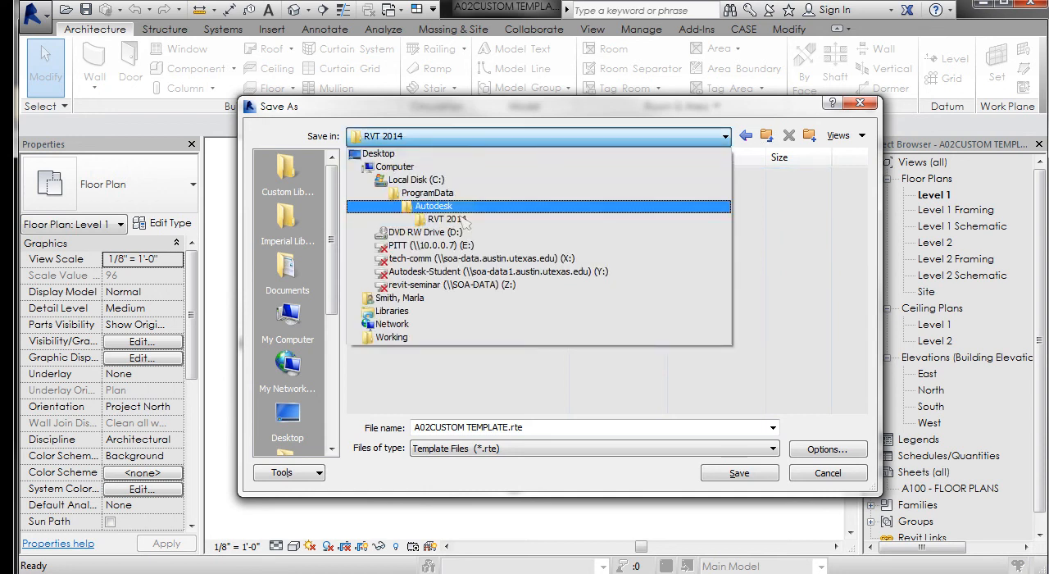
{"action": "double_click", "coordinate": [446, 219]}
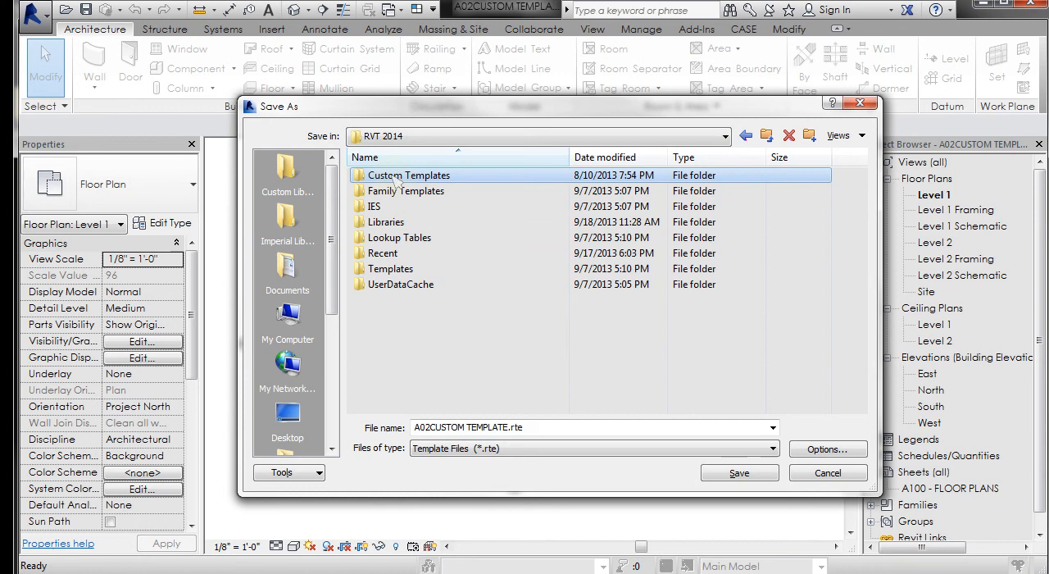
{"action": "left_click", "coordinate": [381, 252]}
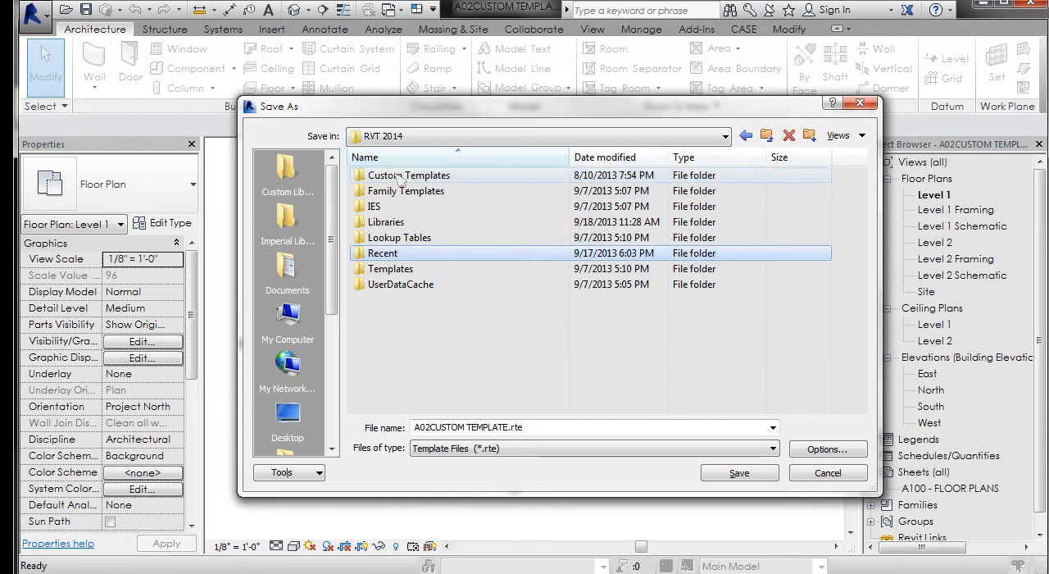
{"action": "double_click", "coordinate": [413, 174]}
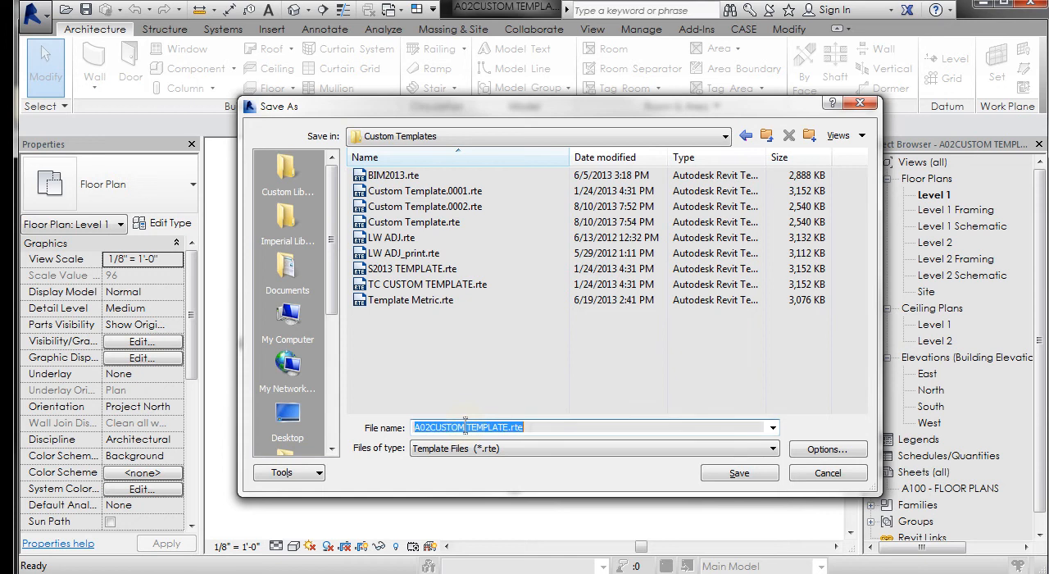
{"action": "mouse_move", "coordinate": [577, 443]}
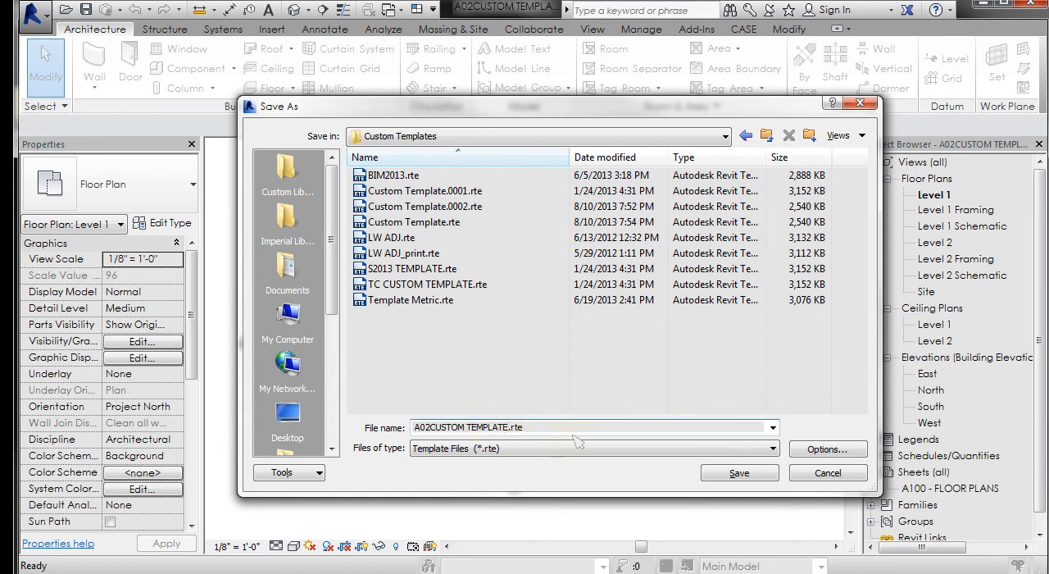
Save the template as 'A02CUSTOM TEMPLATE working.rte'.
{"action": "type", "text": "wo"}
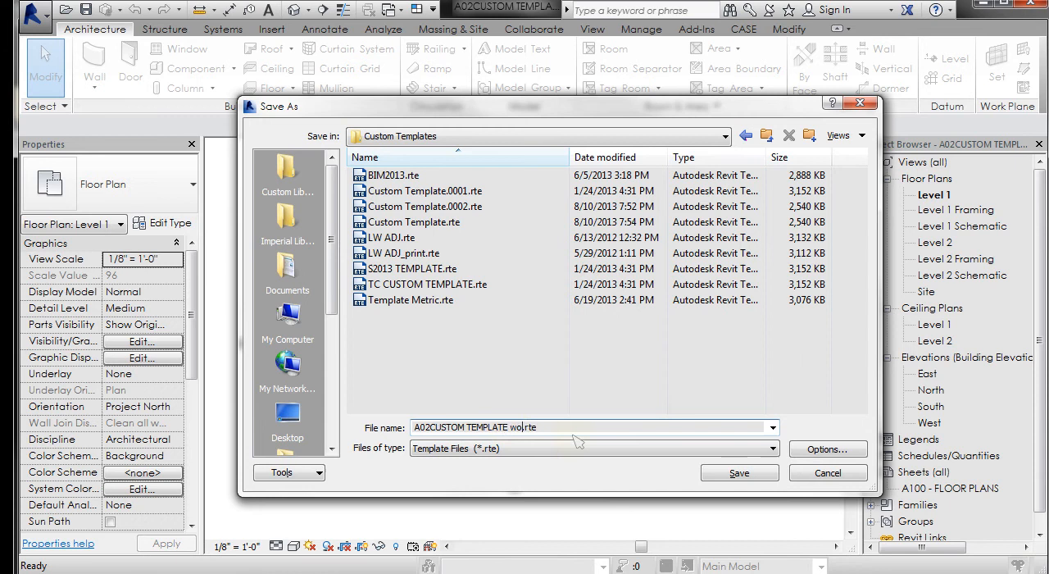
{"action": "type", "text": "rking"}
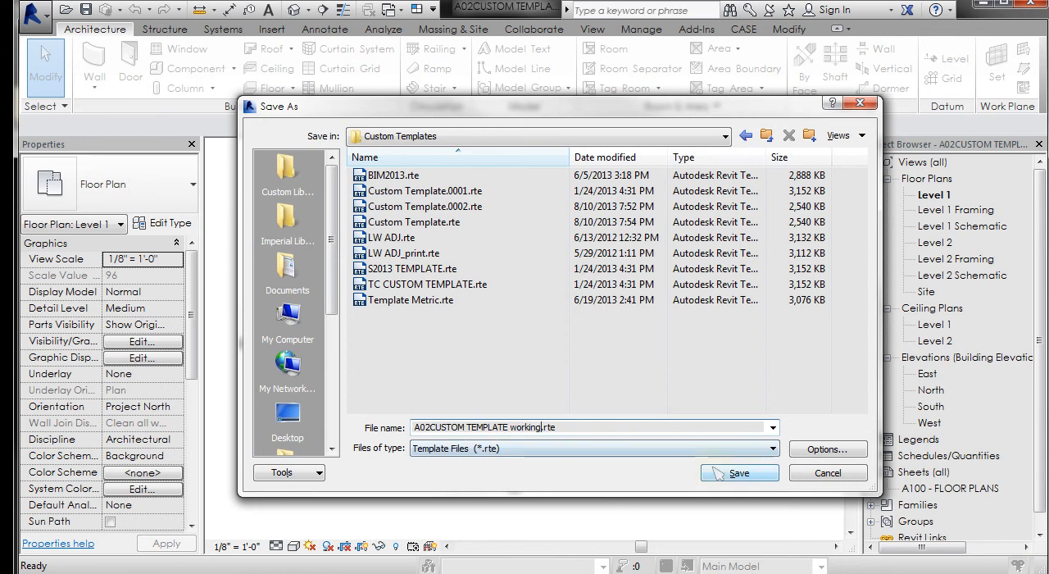
{"action": "left_click", "coordinate": [738, 472]}
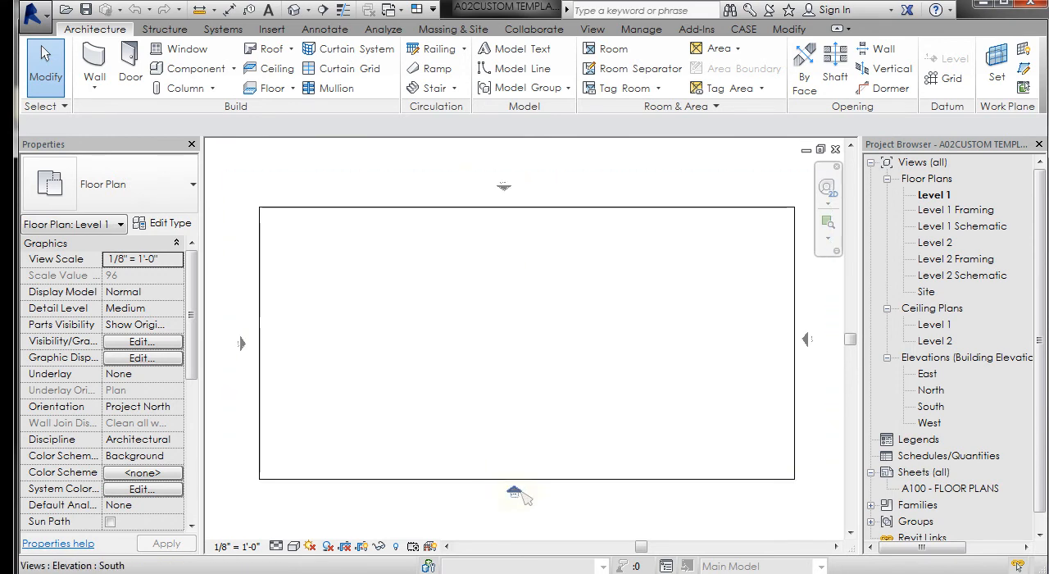
{"action": "mouse_move", "coordinate": [807, 339]}
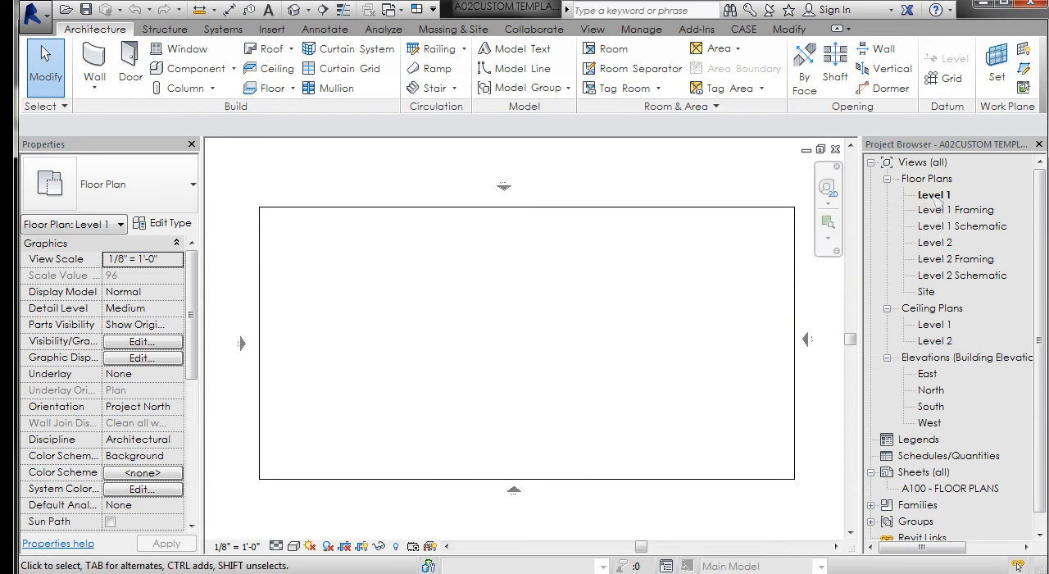
{"action": "mouse_move", "coordinate": [593, 190]}
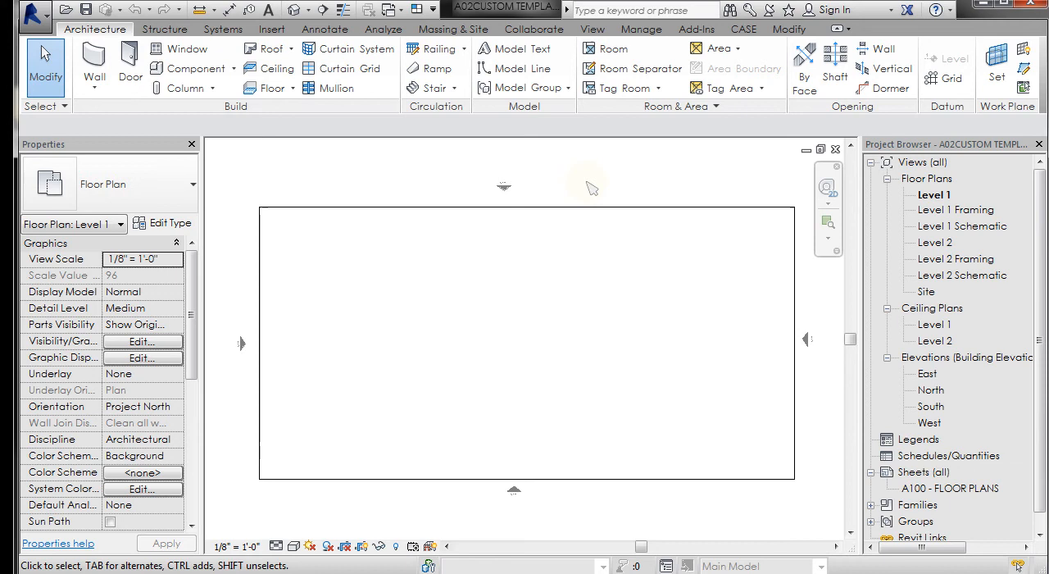
{"action": "mouse_move", "coordinate": [581, 178]}
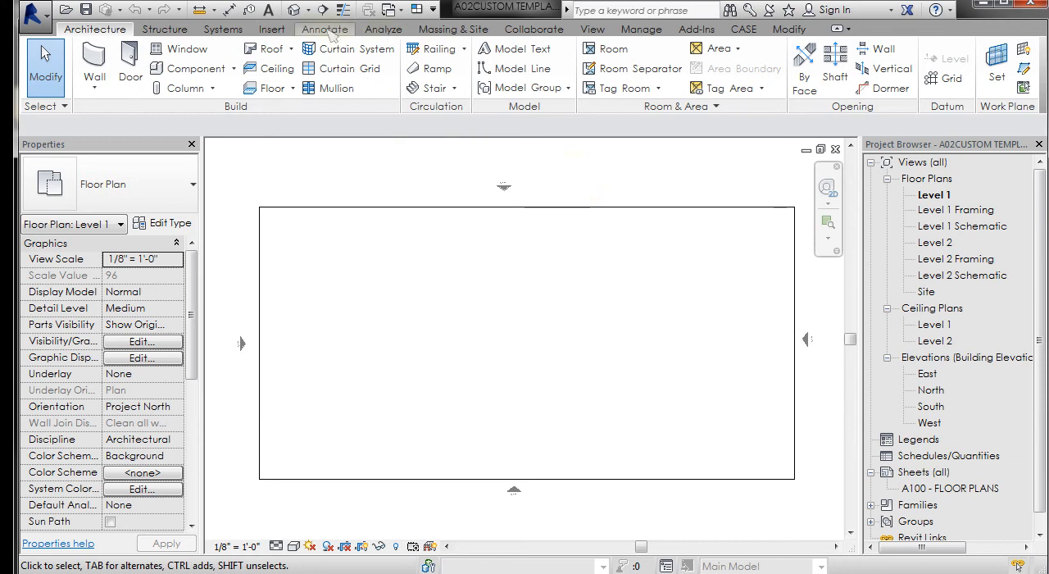
Show the Annotate tools and bring up the text type properties for 1/4" Arial.
{"action": "left_click", "coordinate": [325, 29]}
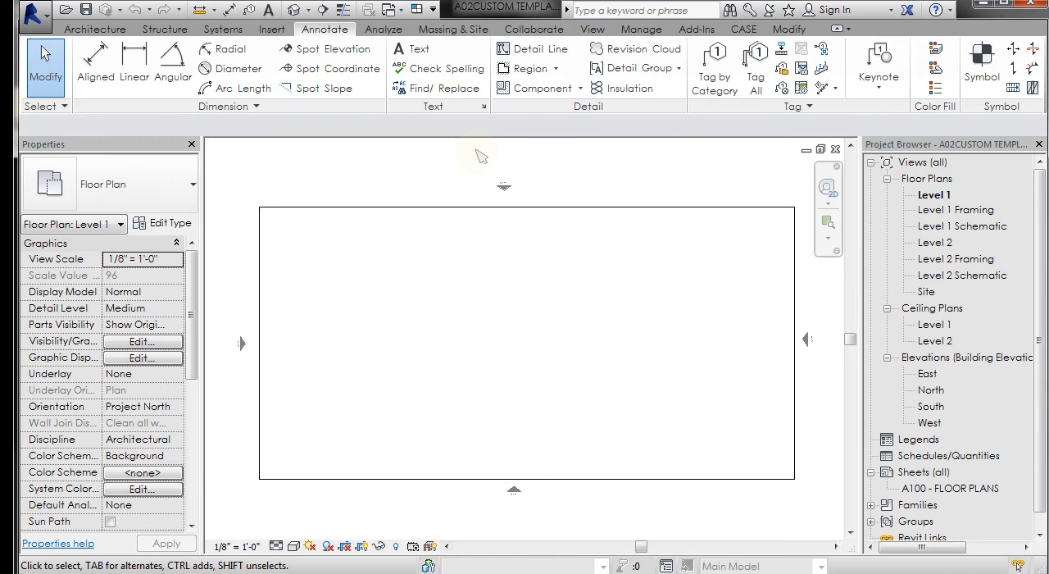
{"action": "mouse_move", "coordinate": [459, 128]}
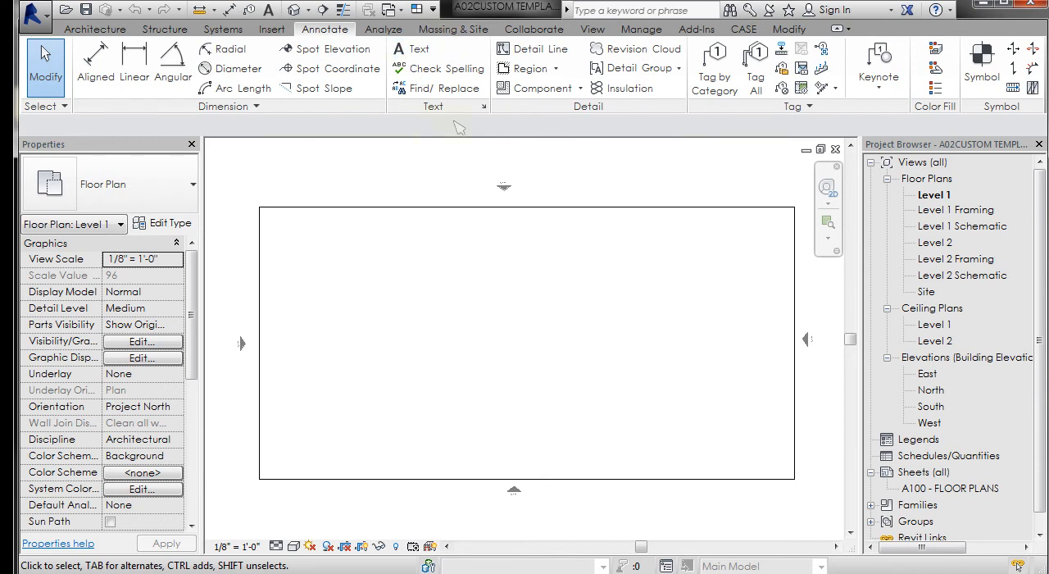
{"action": "mouse_move", "coordinate": [484, 106]}
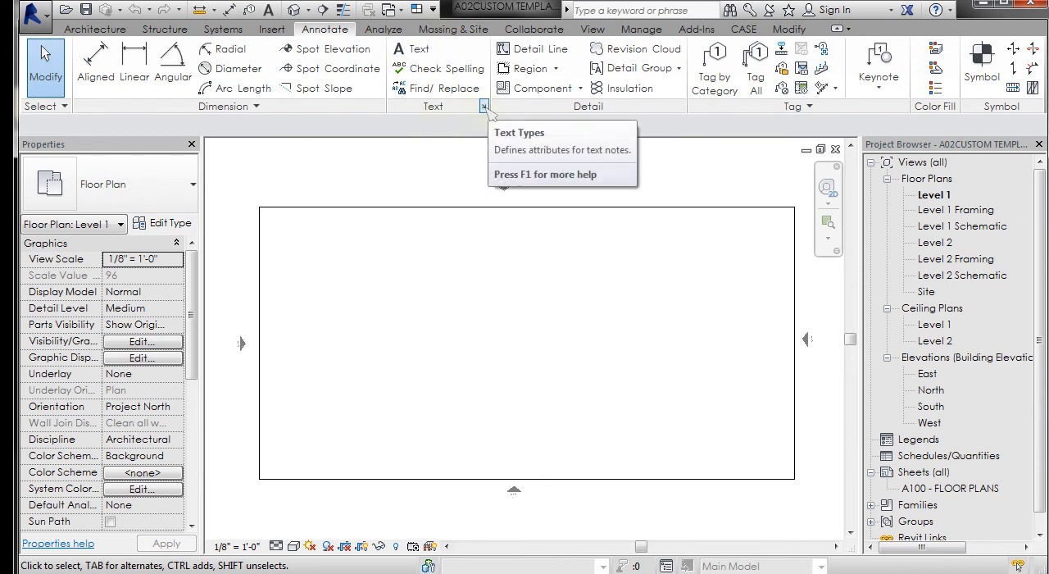
{"action": "mouse_move", "coordinate": [430, 147]}
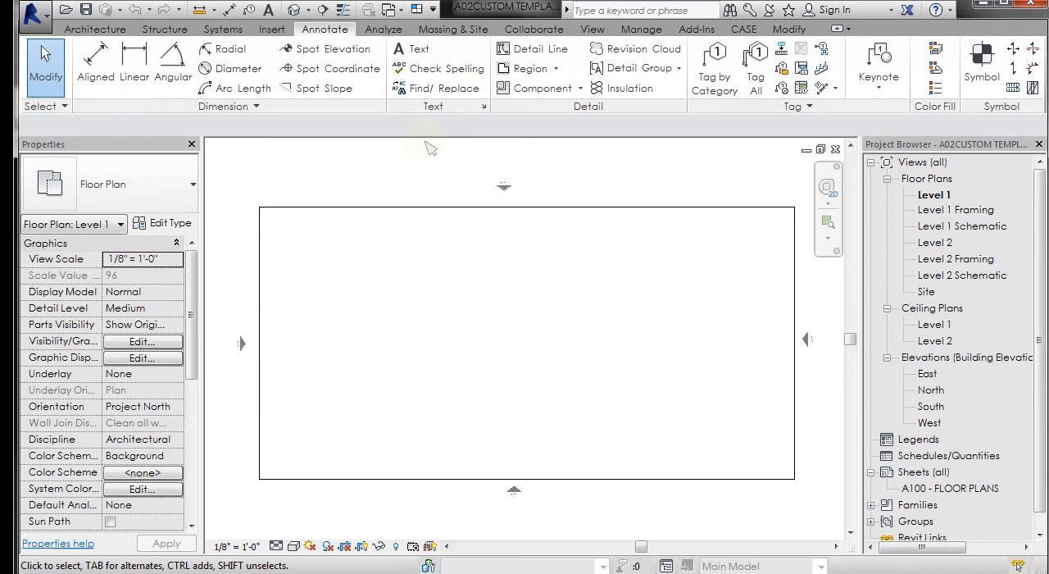
{"action": "mouse_move", "coordinate": [476, 115]}
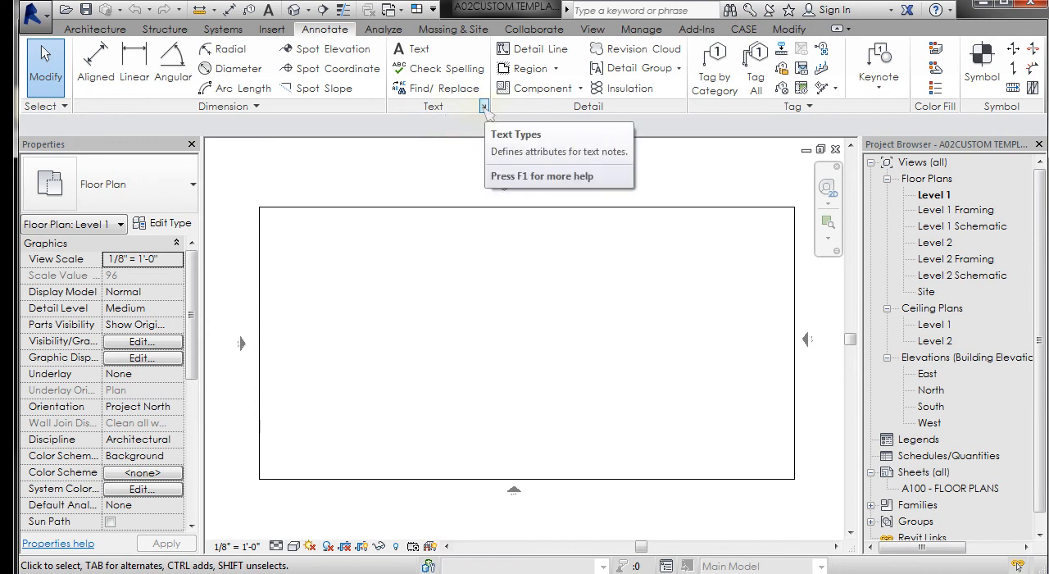
{"action": "left_click", "coordinate": [484, 105]}
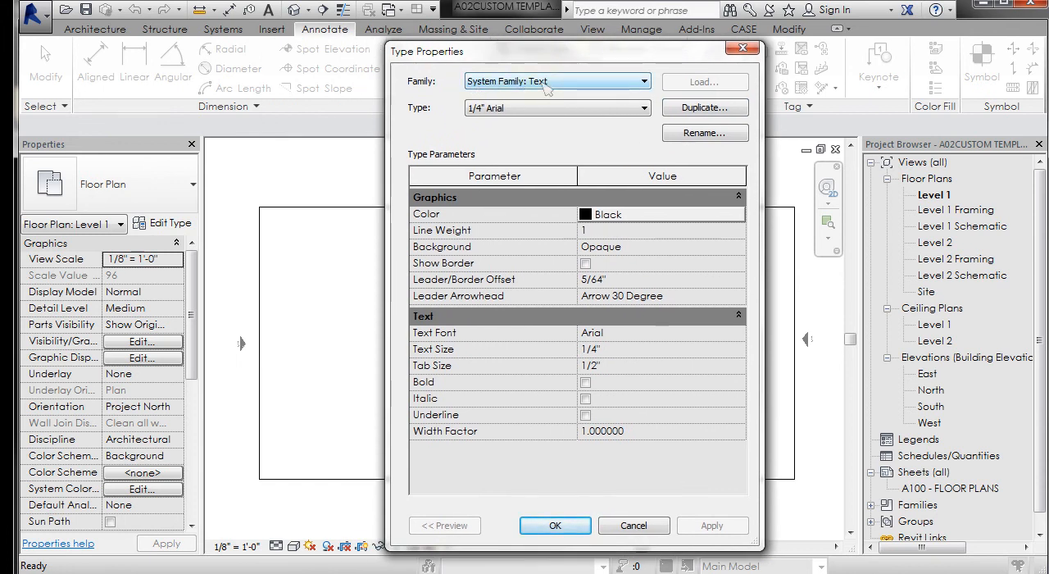
{"action": "mouse_move", "coordinate": [705, 109]}
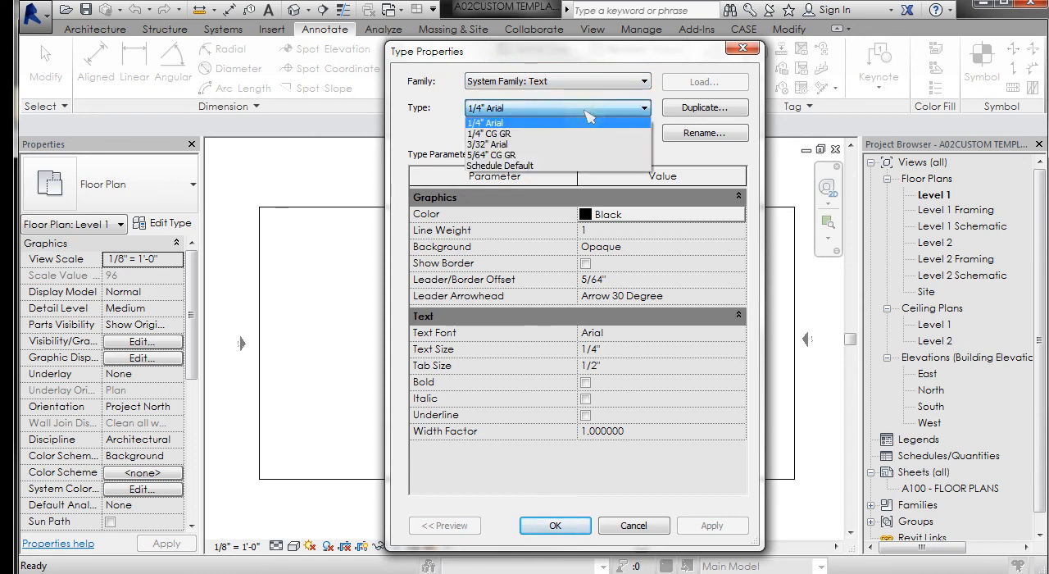
{"action": "mouse_move", "coordinate": [492, 144]}
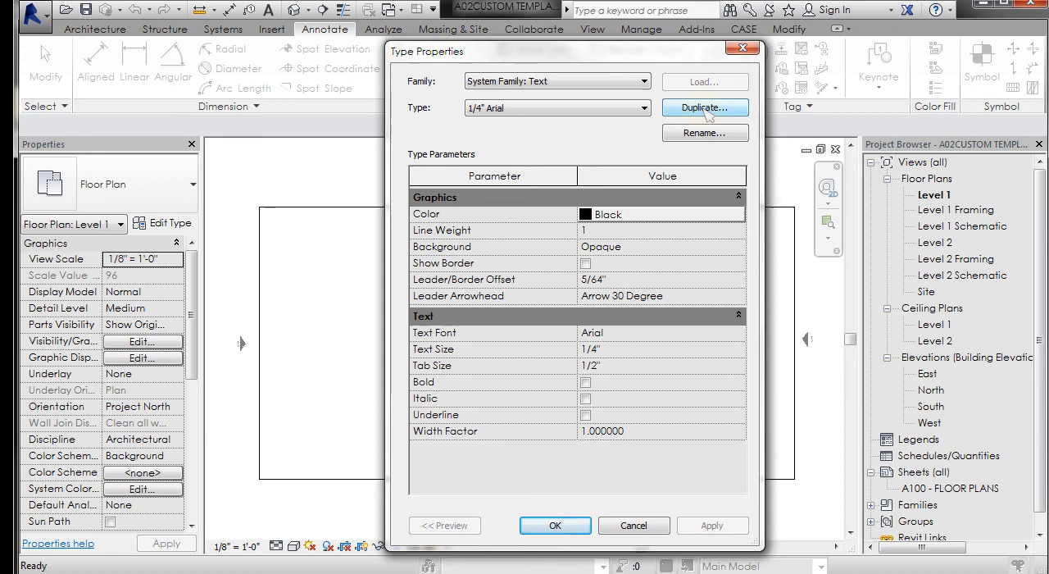
Duplicate the 1/4" Arial text type to get a naming prompt.
{"action": "left_click", "coordinate": [703, 108]}
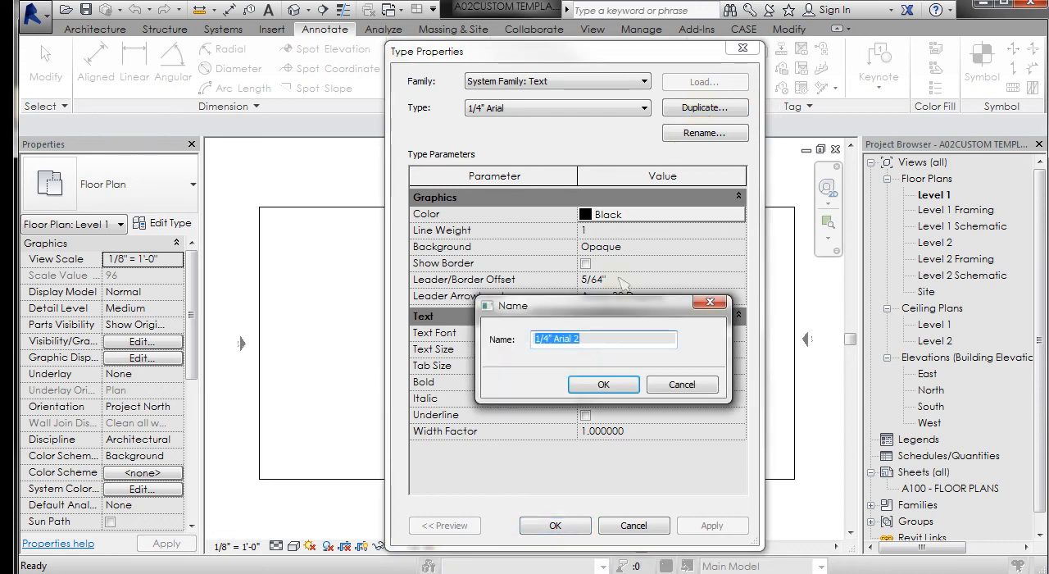
Name the duplicated text type '1/2" CG Red Bold' and confirm it.
{"action": "left_click", "coordinate": [547, 337]}
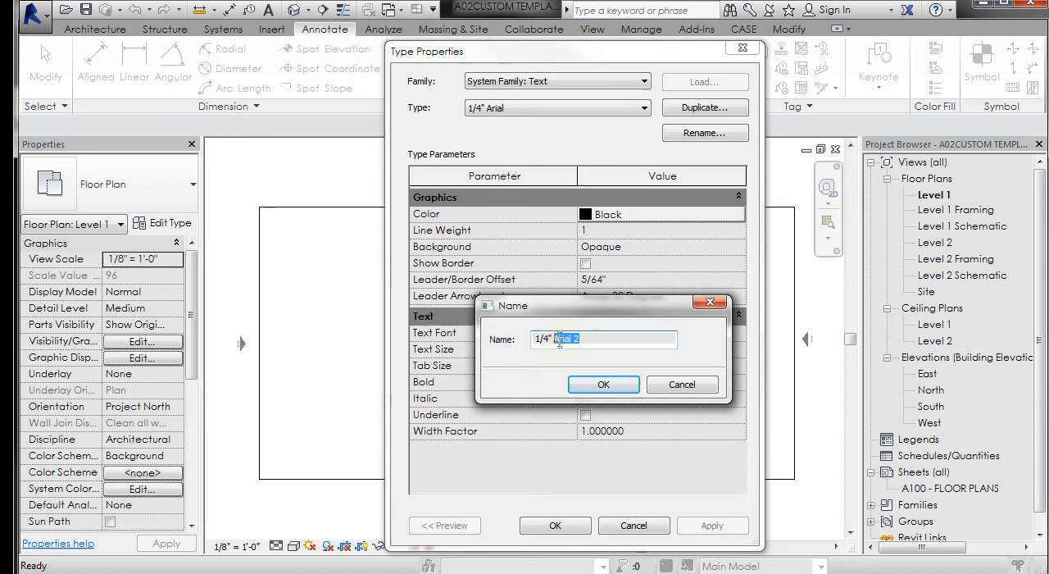
{"action": "type", "text": "1/4\" CG Red"}
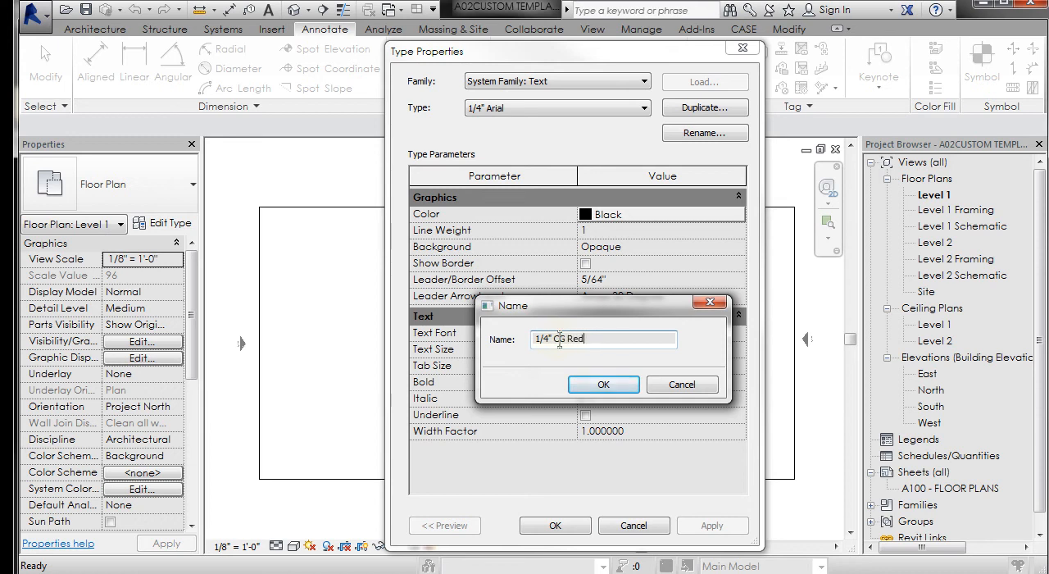
{"action": "left_click", "coordinate": [544, 338]}
{"action": "type", "text": "2"}
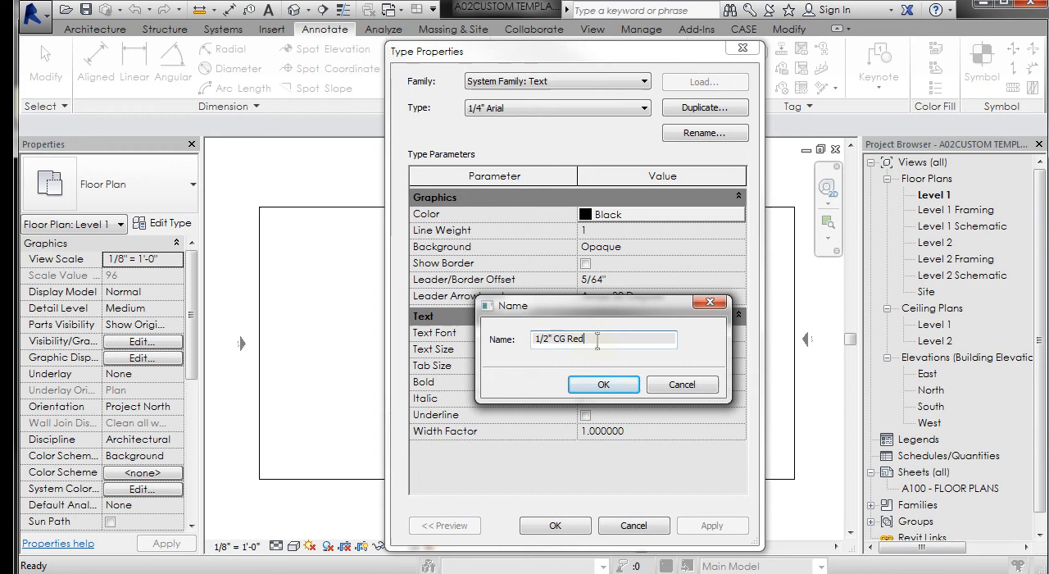
{"action": "type", "text": "Bold"}
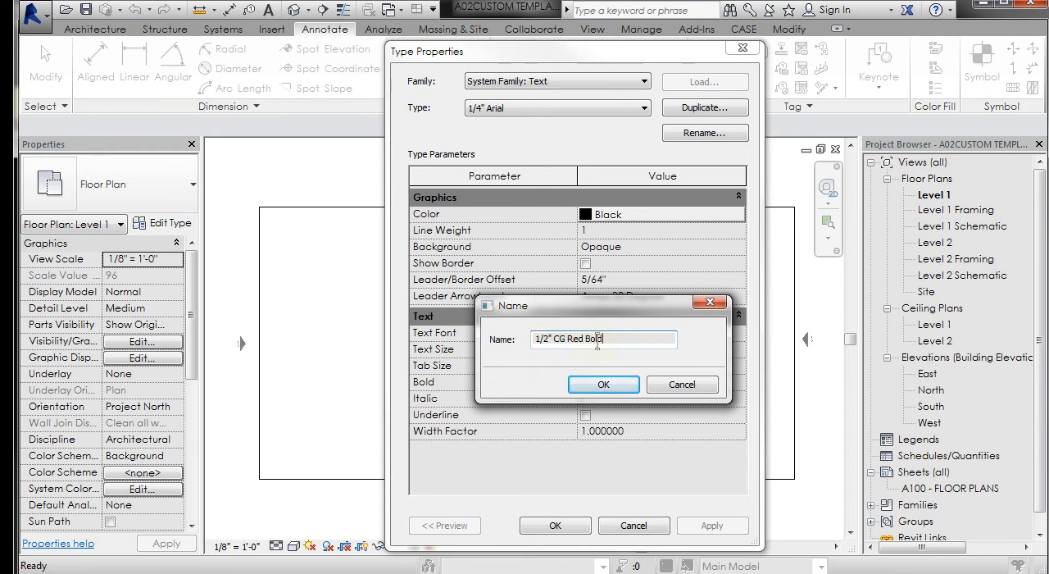
{"action": "left_click", "coordinate": [603, 383]}
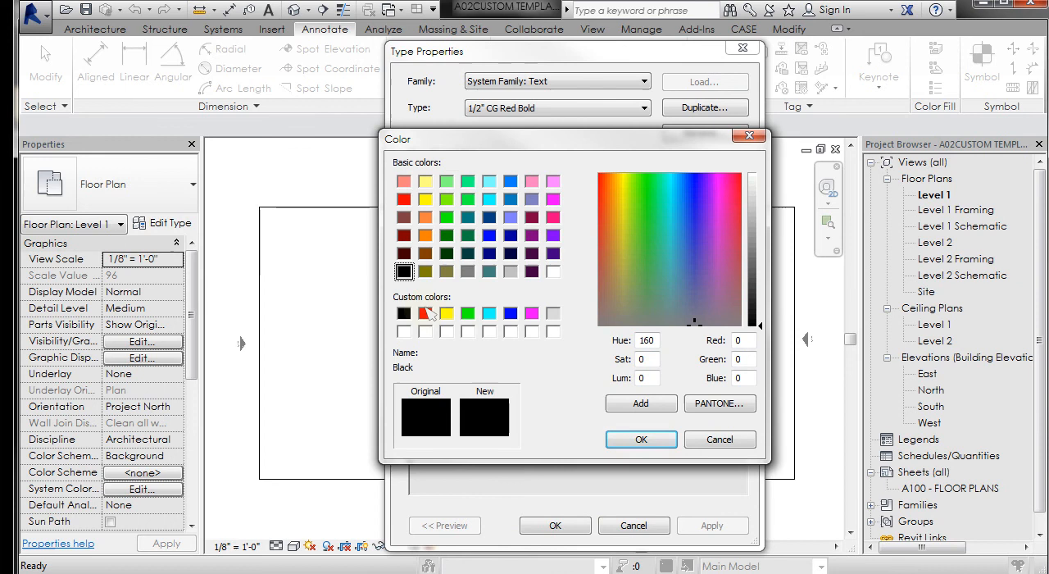
Make the 1/2" CG Red Bold type red and bold, review the font list, and confirm.
{"action": "left_click", "coordinate": [641, 440]}
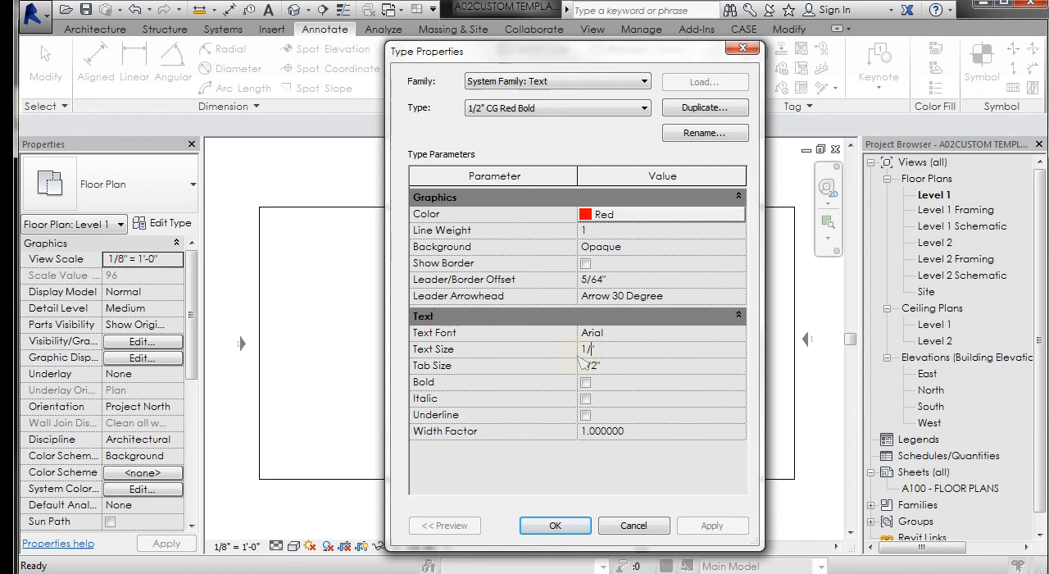
{"action": "left_click", "coordinate": [585, 382]}
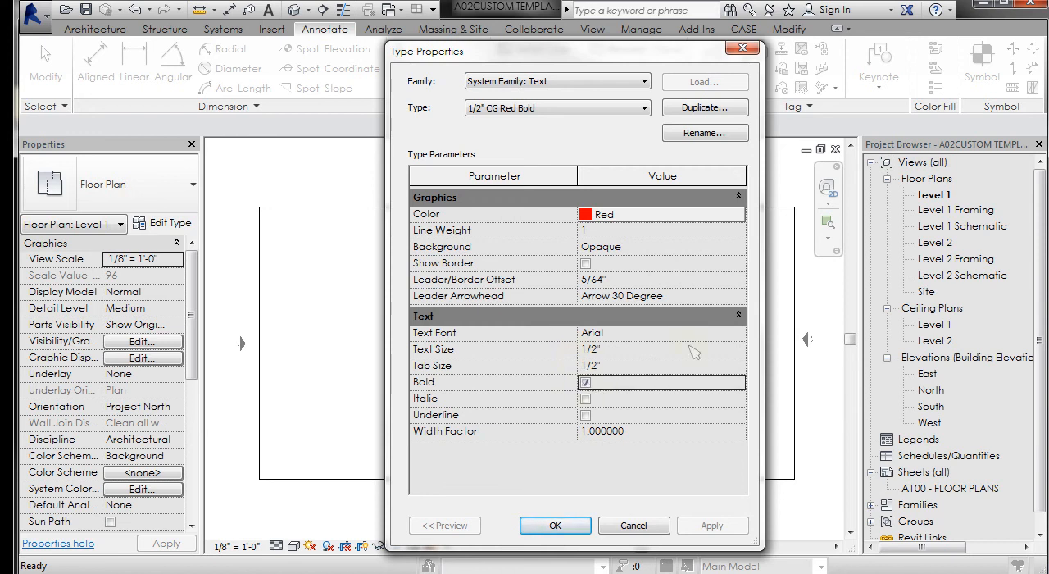
{"action": "left_click", "coordinate": [737, 333]}
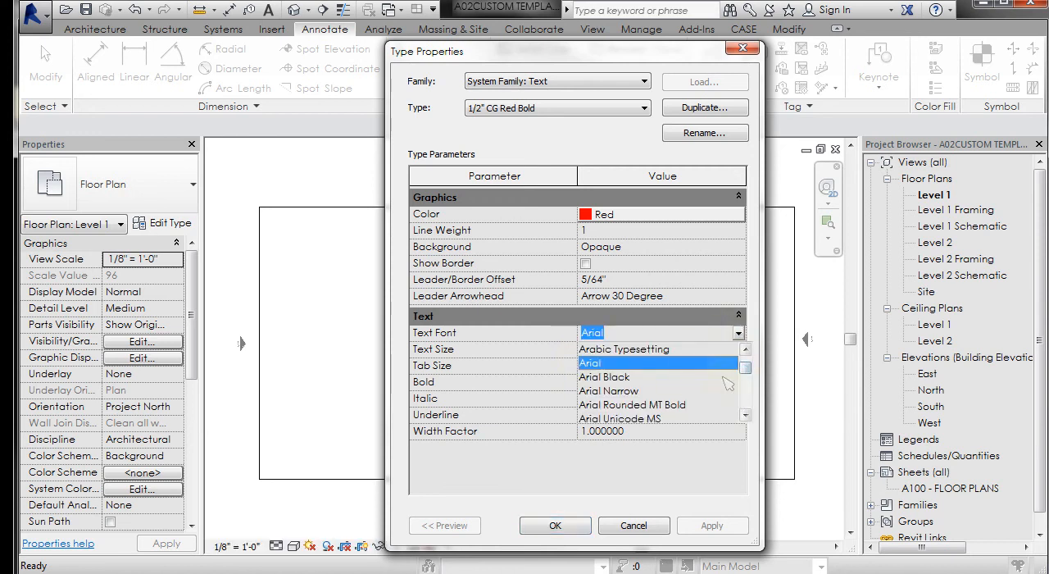
{"action": "scroll", "scroll_direction": "down", "scroll_amount": 3}
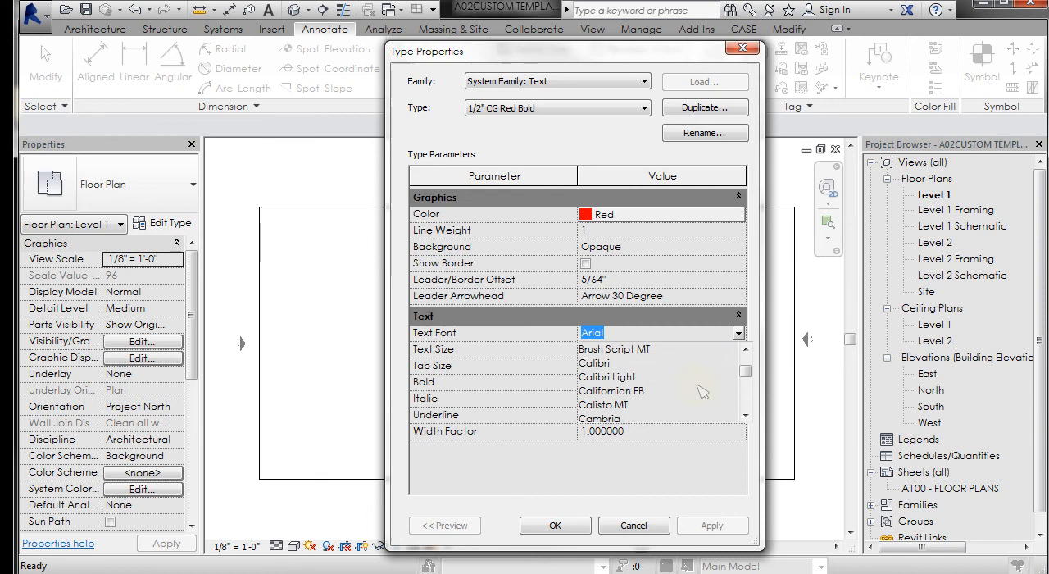
{"action": "scroll", "scroll_direction": "down", "scroll_amount": 3}
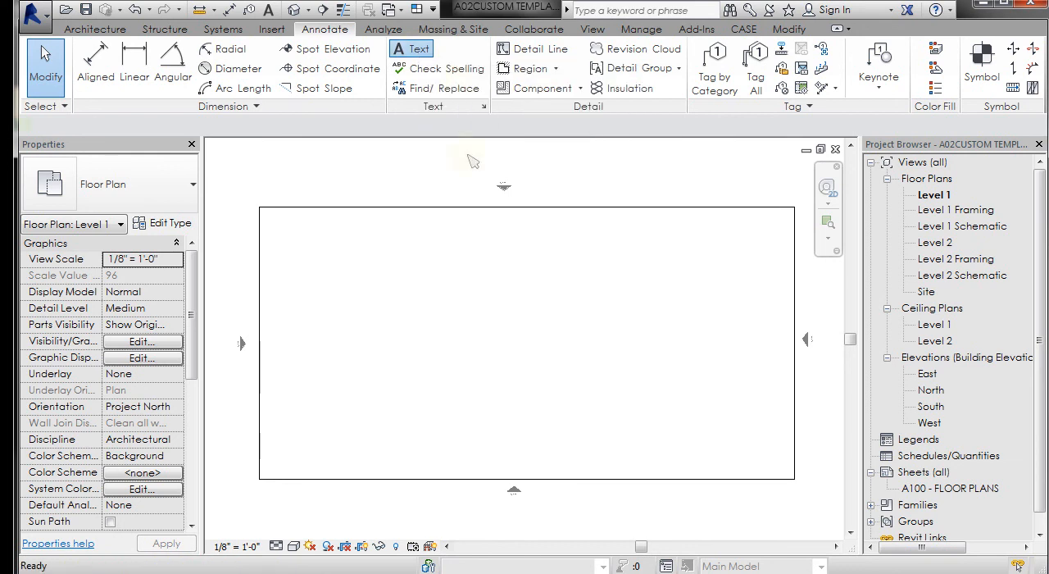
{"action": "left_click", "coordinate": [409, 49]}
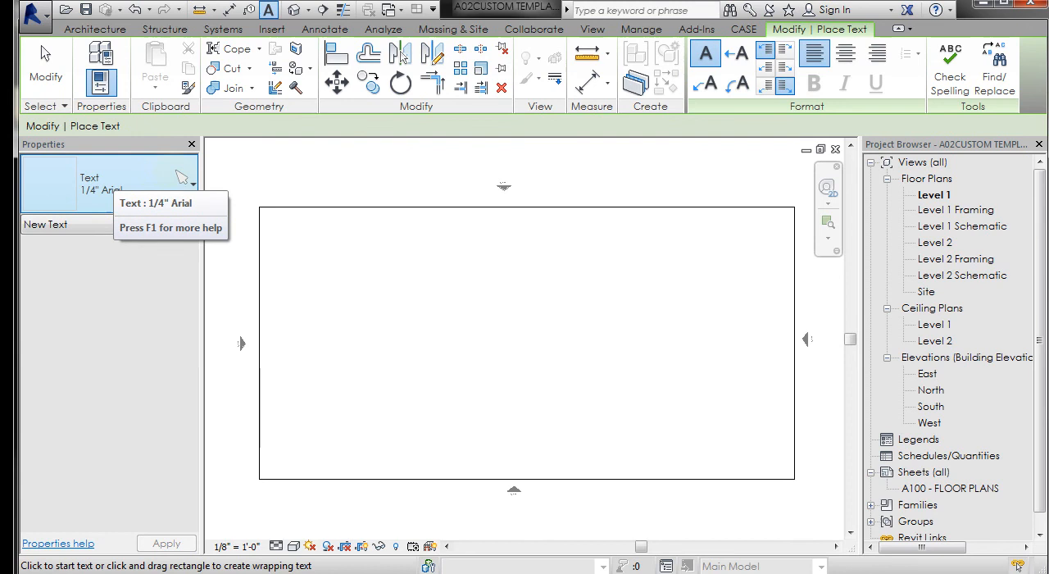
Review the available text types in the Properties type selector.
{"action": "left_click", "coordinate": [193, 184]}
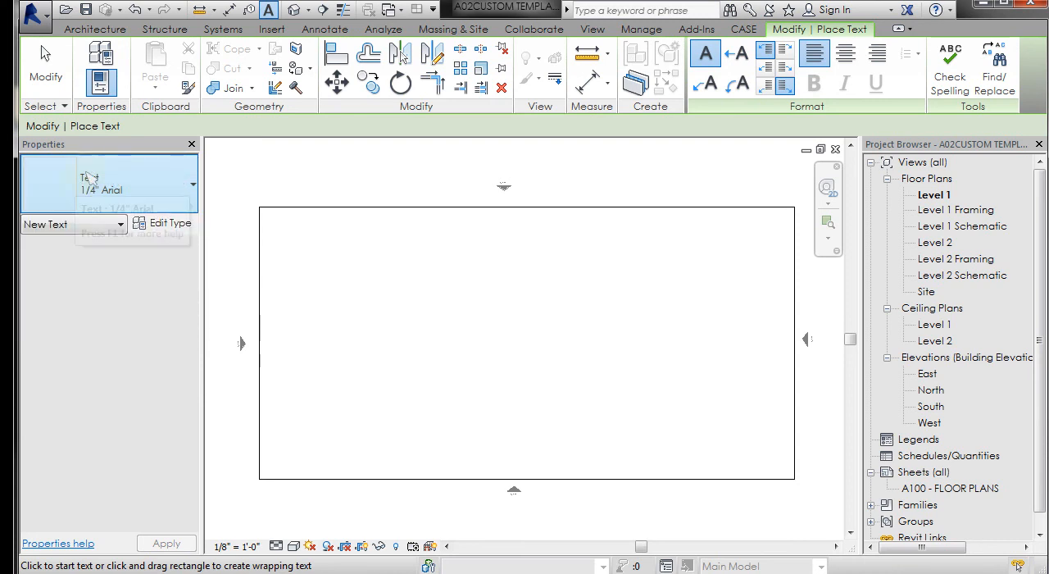
{"action": "mouse_move", "coordinate": [161, 175]}
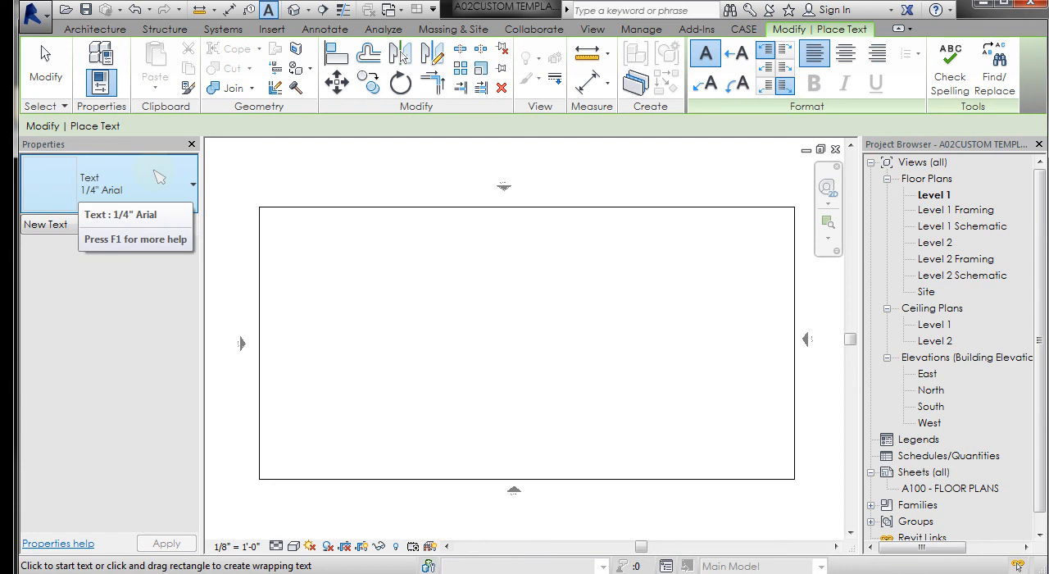
{"action": "mouse_move", "coordinate": [275, 178]}
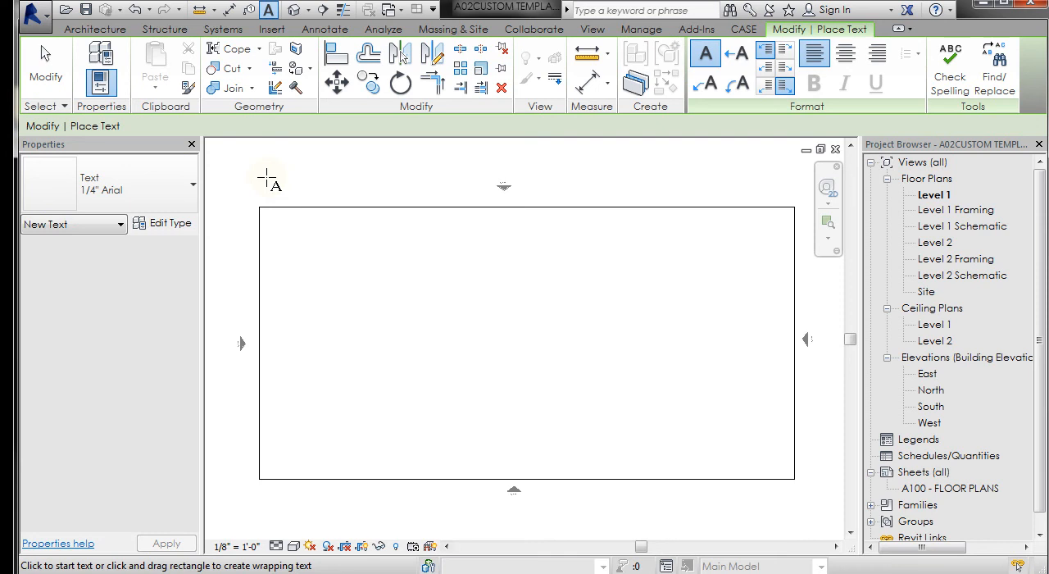
{"action": "mouse_move", "coordinate": [46, 57]}
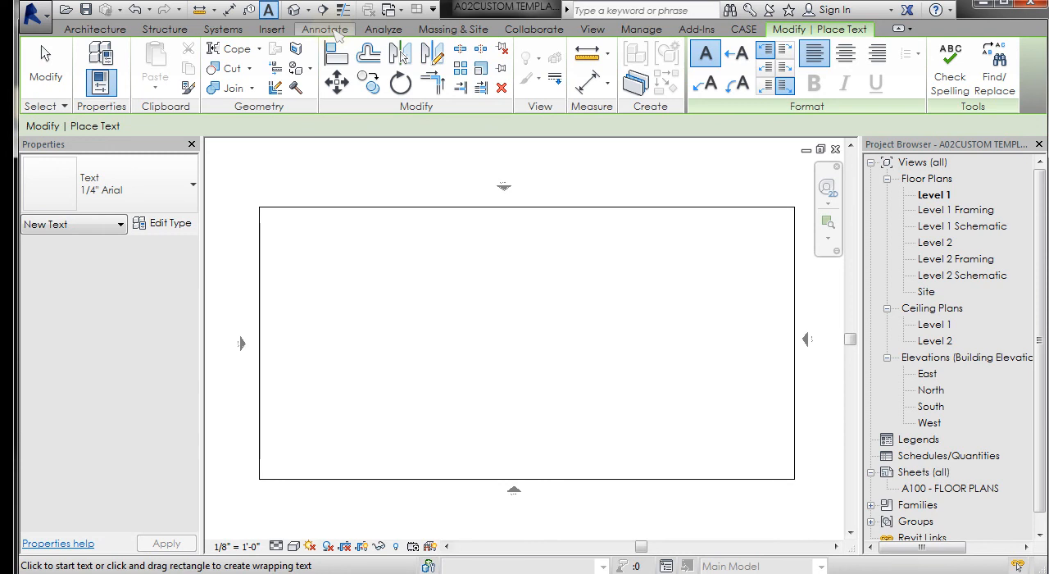
Bring up Linear Dimension Types and select the Linear - 3/32" Arial type.
{"action": "left_click", "coordinate": [325, 29]}
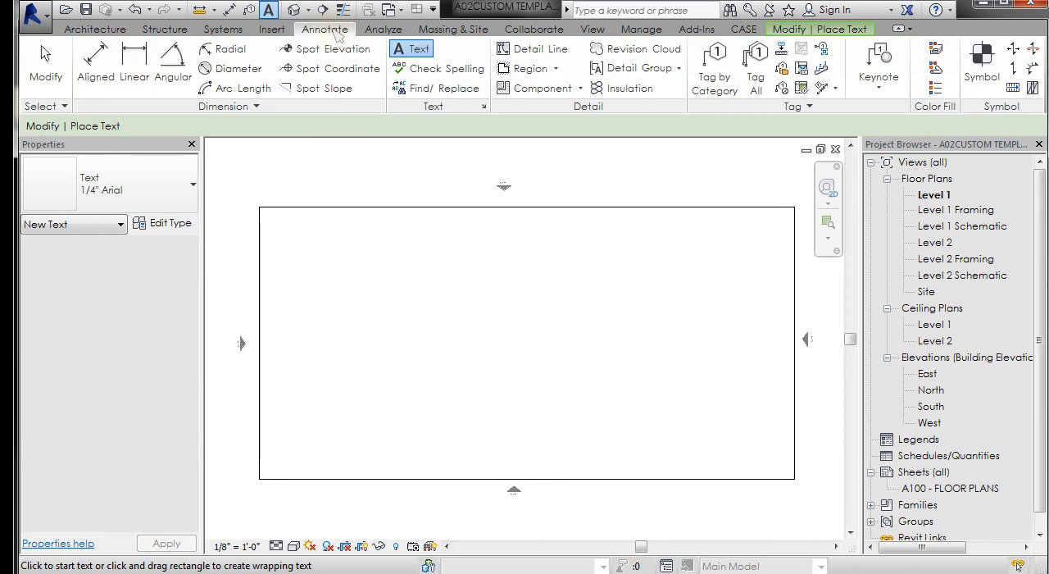
{"action": "mouse_move", "coordinate": [328, 88]}
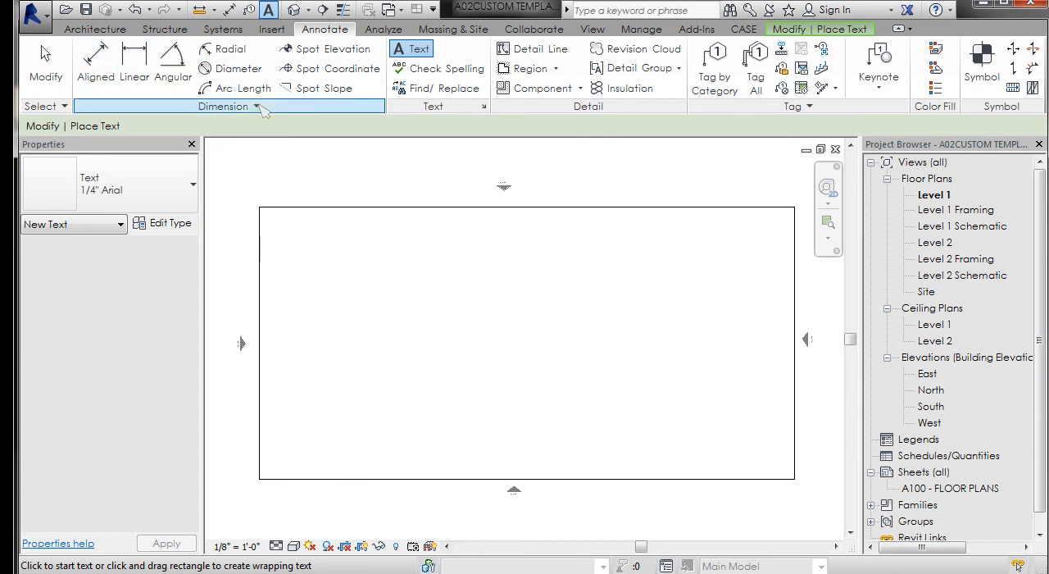
{"action": "left_click", "coordinate": [263, 105]}
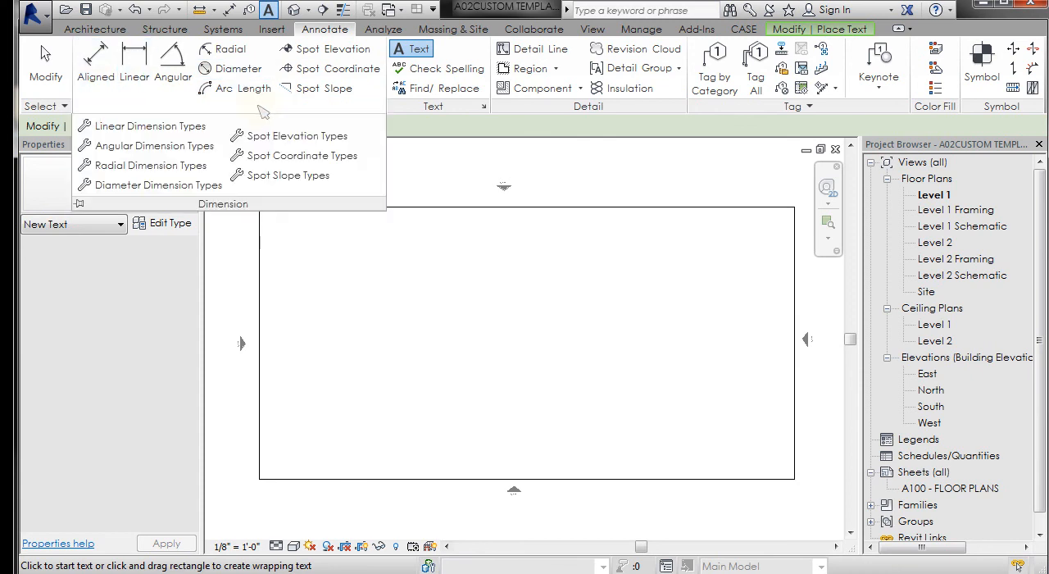
{"action": "mouse_move", "coordinate": [295, 154]}
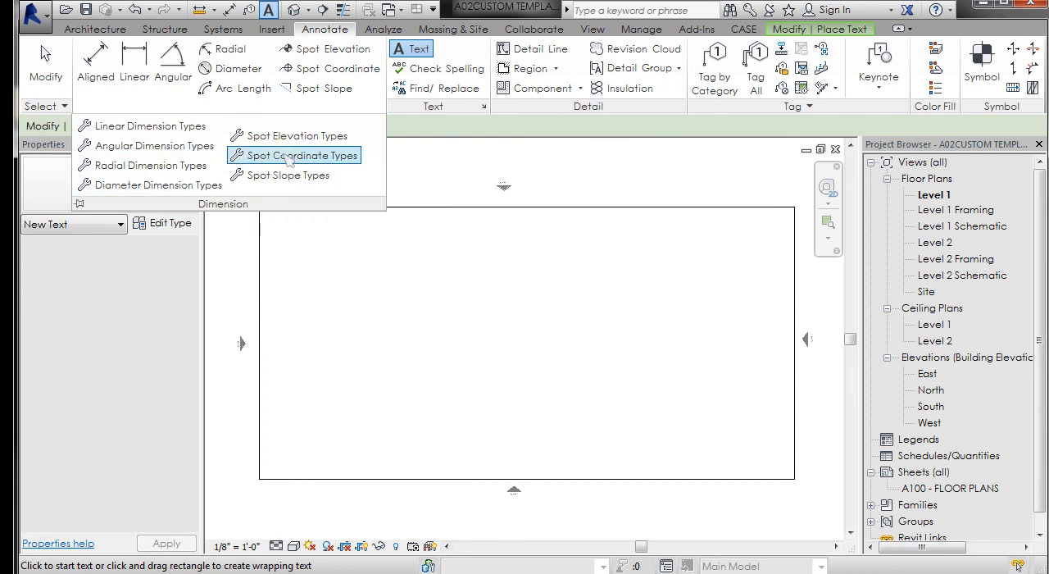
{"action": "mouse_move", "coordinate": [150, 124]}
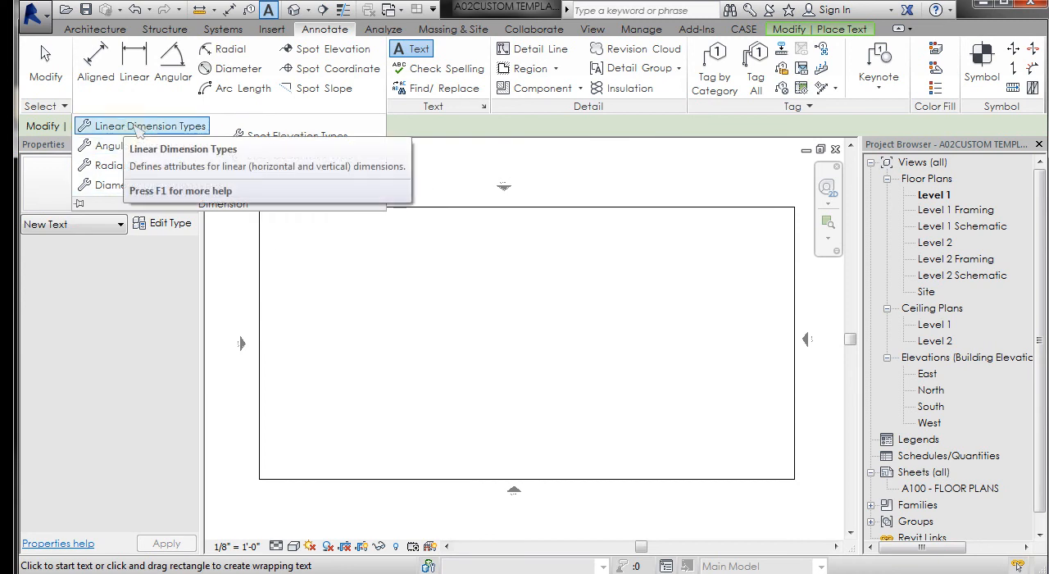
{"action": "mouse_move", "coordinate": [146, 145]}
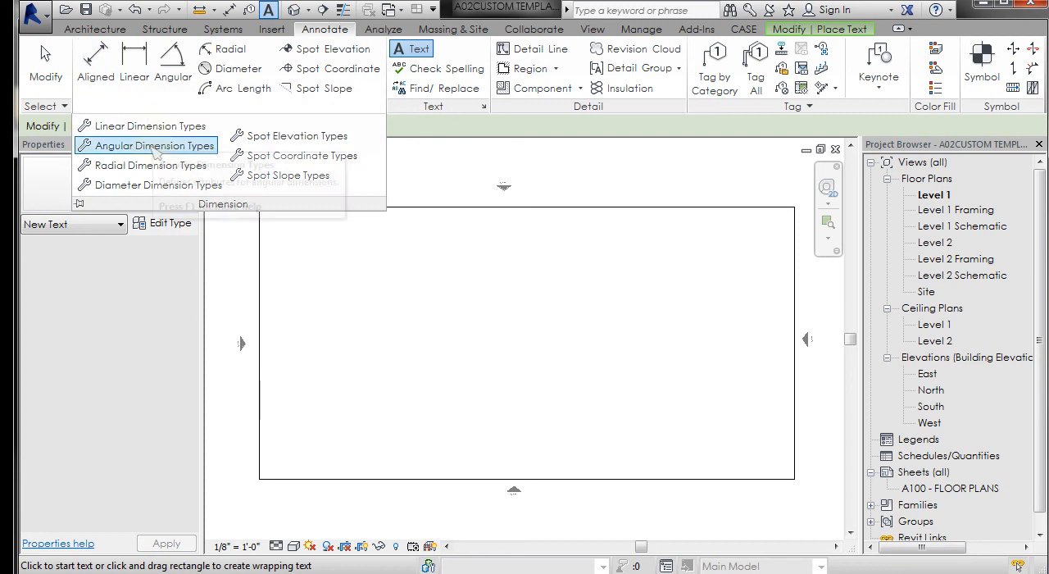
{"action": "left_click", "coordinate": [147, 124]}
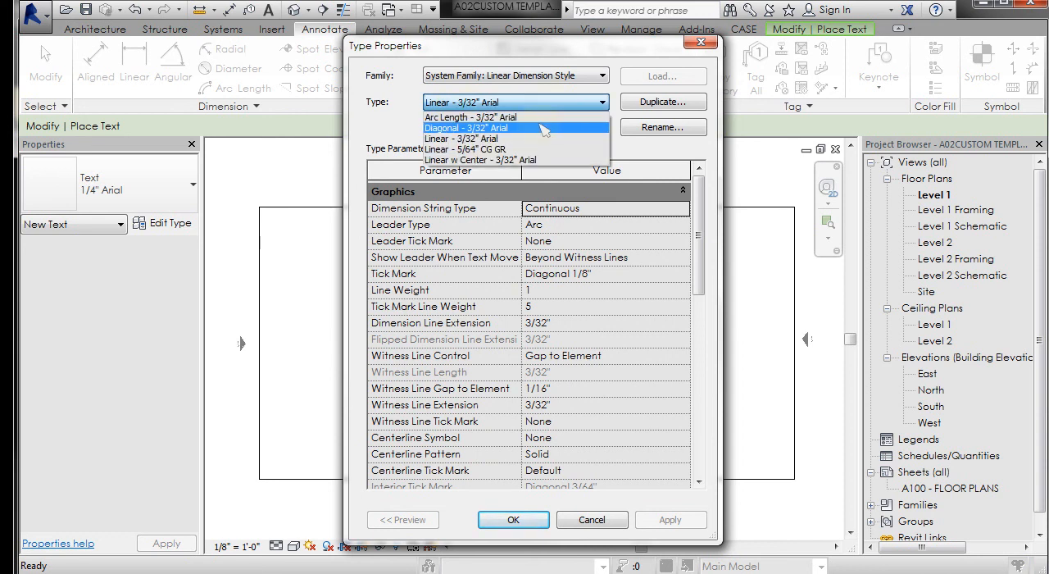
{"action": "mouse_move", "coordinate": [533, 149]}
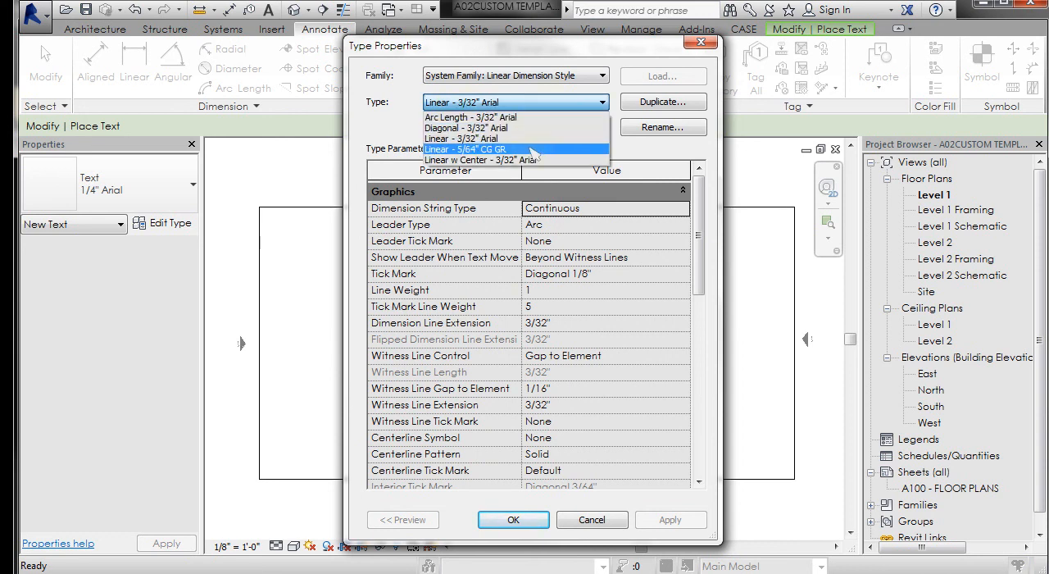
{"action": "left_click", "coordinate": [463, 137]}
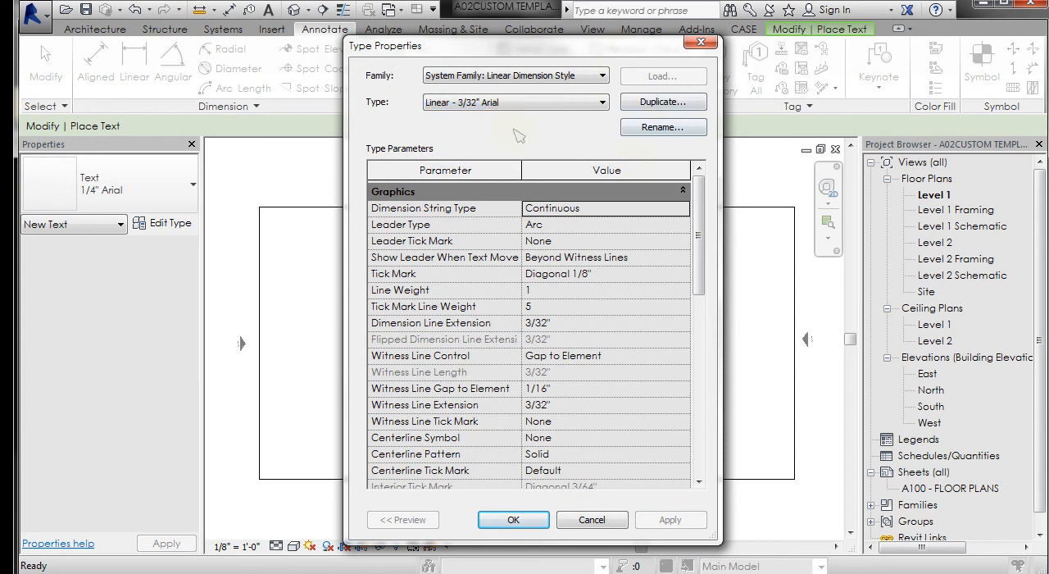
Duplicate it as a new type named 'Linear - 3/32" CG Red'.
{"action": "left_click", "coordinate": [662, 102]}
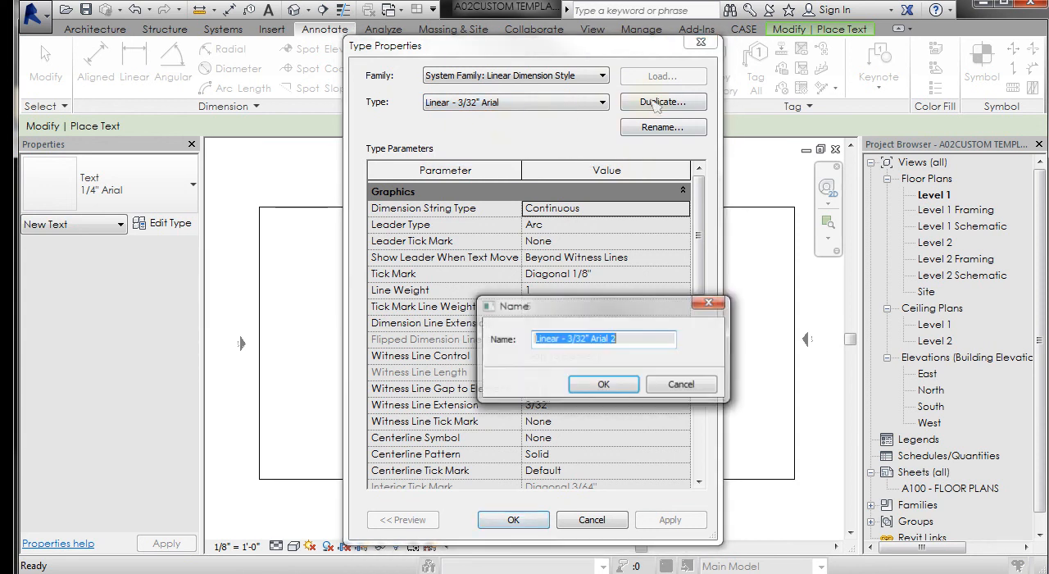
{"action": "left_click", "coordinate": [606, 337]}
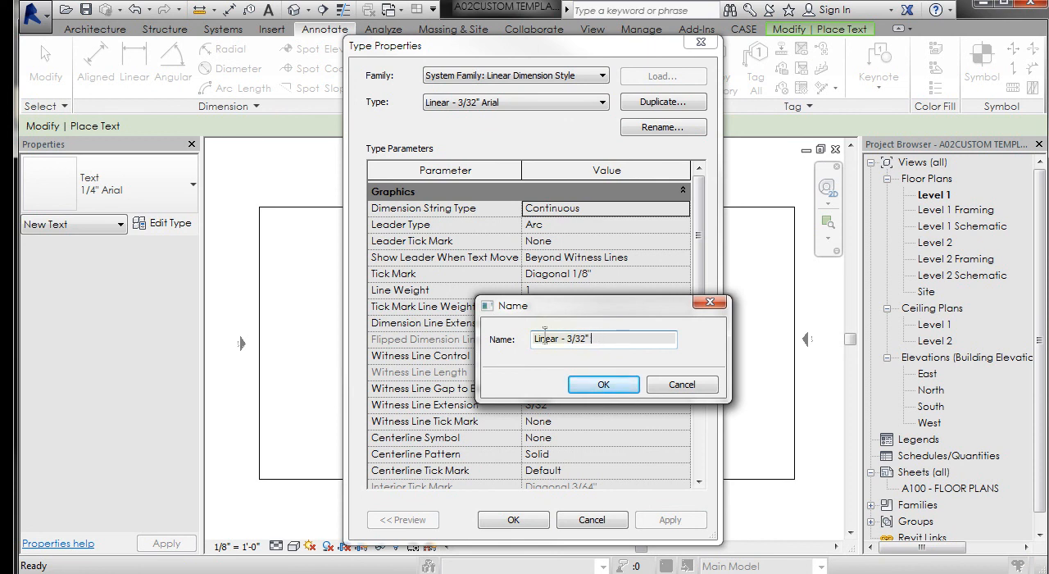
{"action": "type", "text": "CG"}
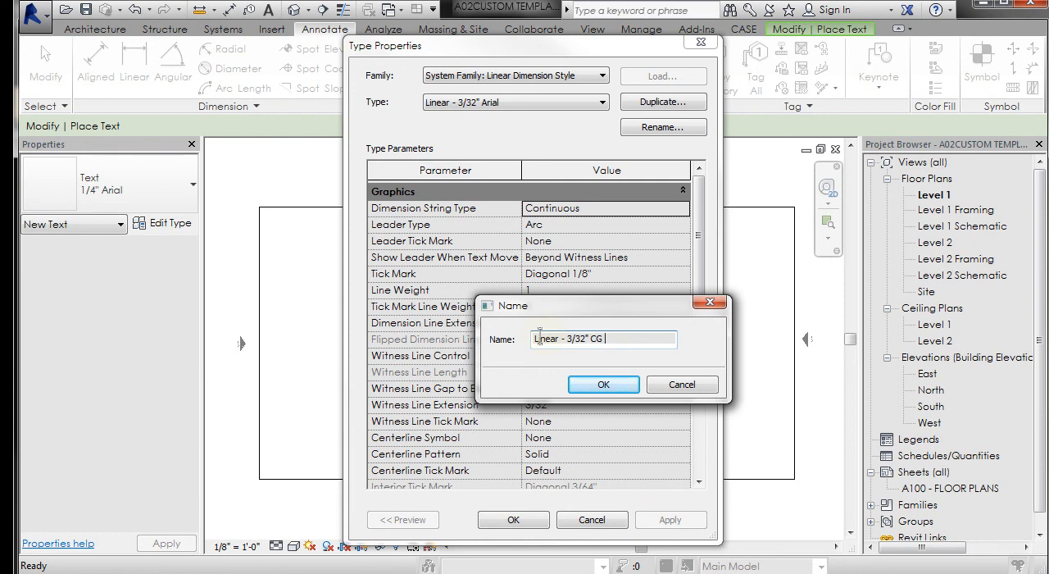
{"action": "type", "text": "R"}
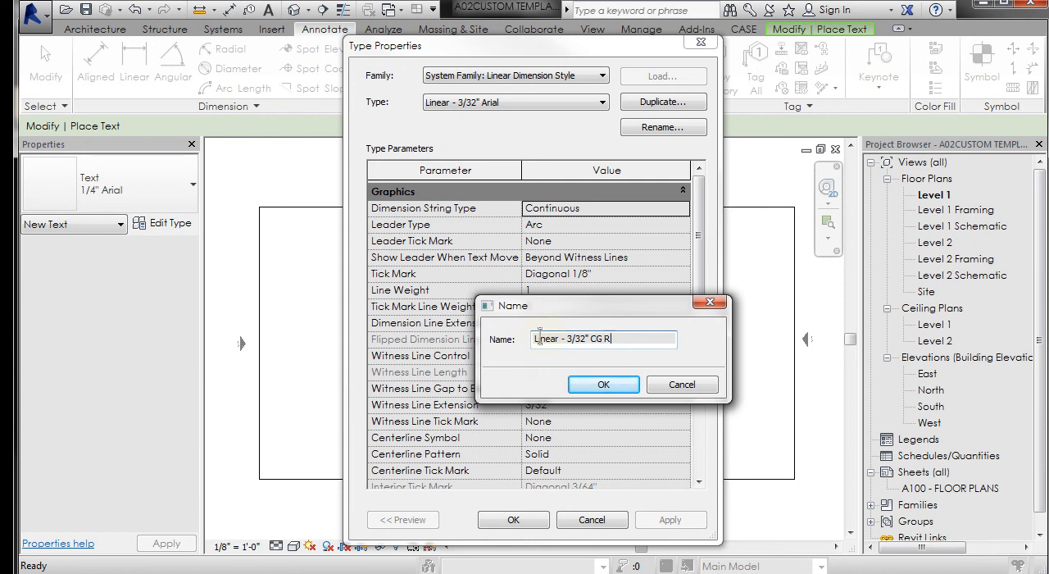
{"action": "type", "text": "ed"}
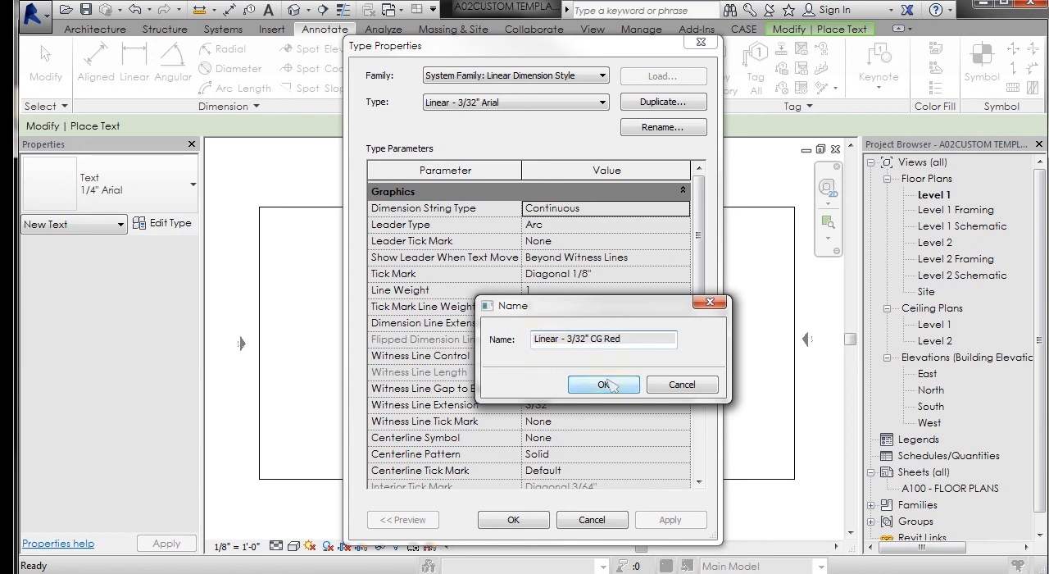
{"action": "left_click", "coordinate": [603, 384]}
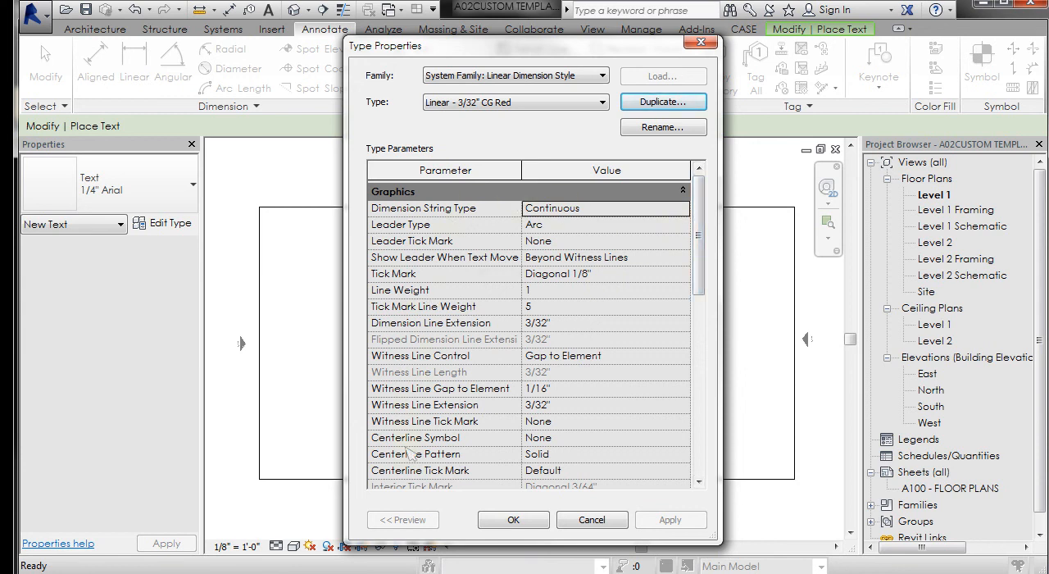
Set the Linear - 3/32" CG Red type's text font to Century Gothic and confirm.
{"action": "scroll", "scroll_direction": "down", "scroll_amount": 3}
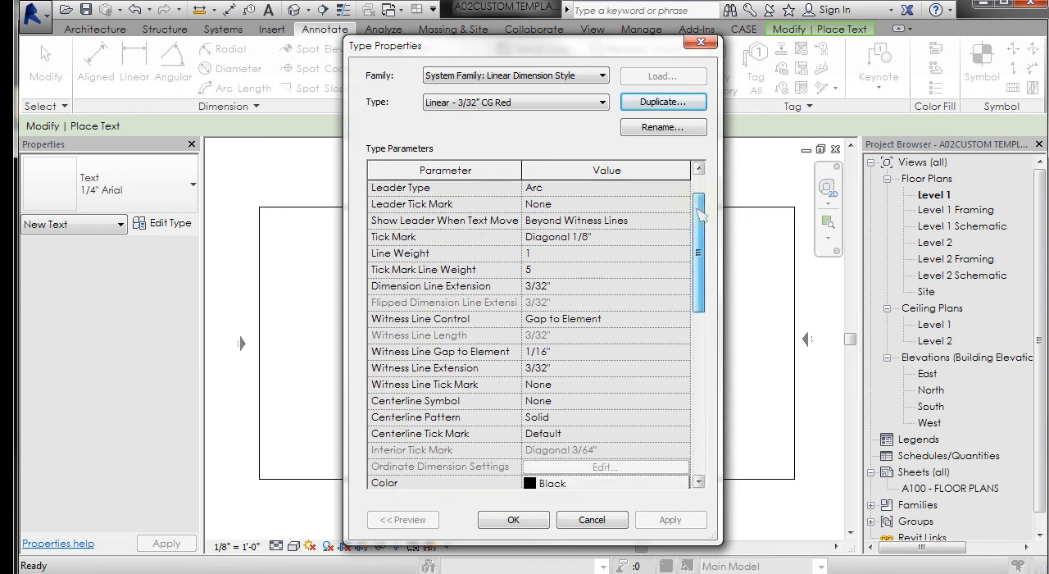
{"action": "scroll", "scroll_direction": "down", "scroll_amount": 3}
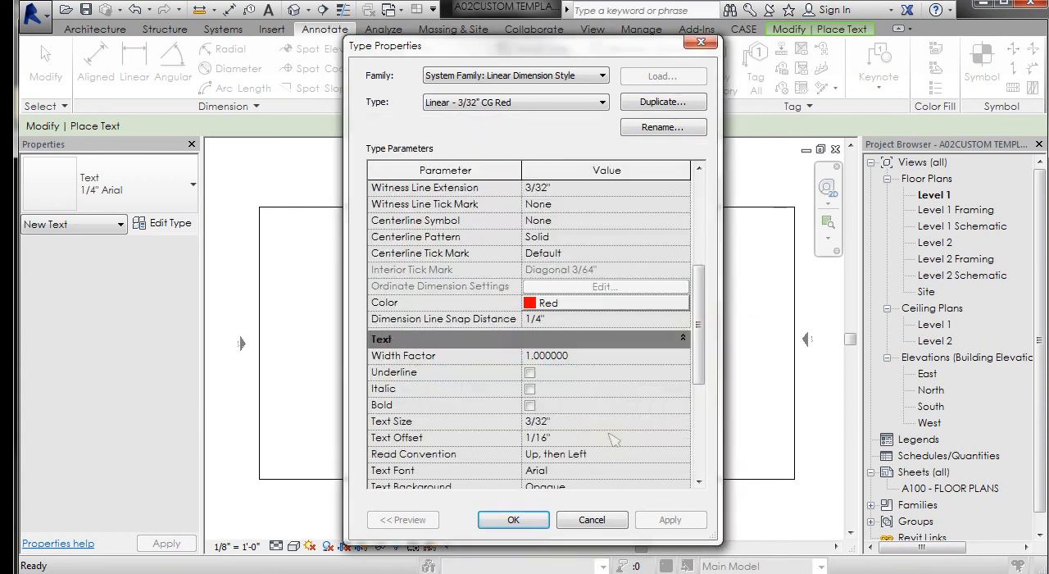
{"action": "scroll", "scroll_direction": "down", "scroll_amount": 3}
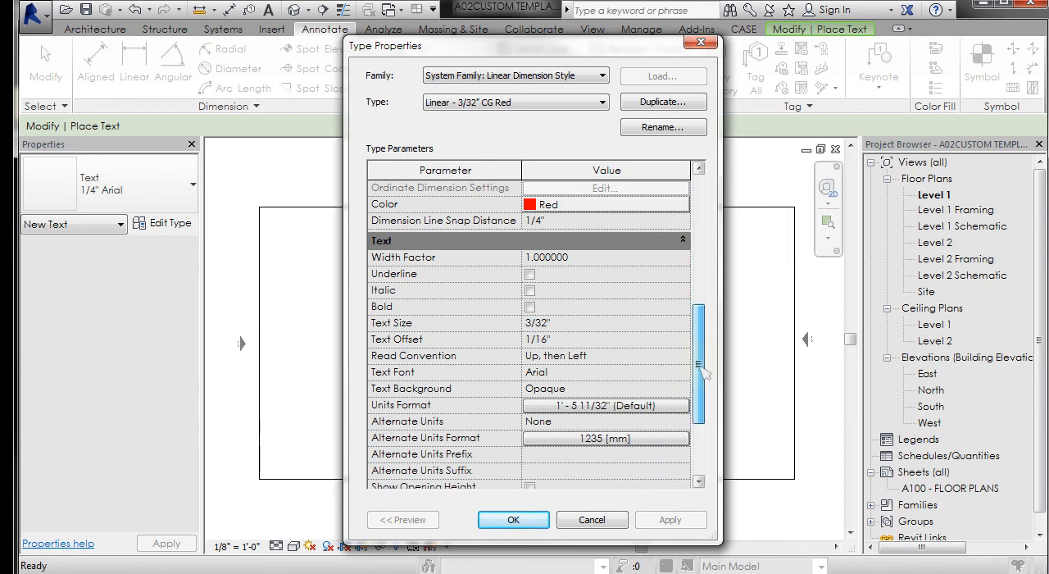
{"action": "left_click", "coordinate": [682, 371]}
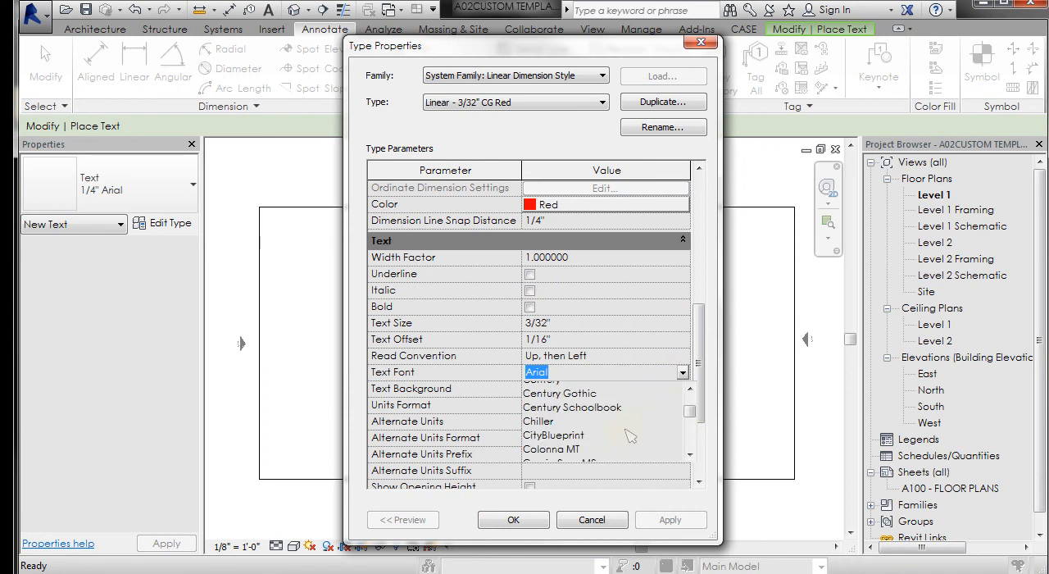
{"action": "left_click", "coordinate": [561, 393]}
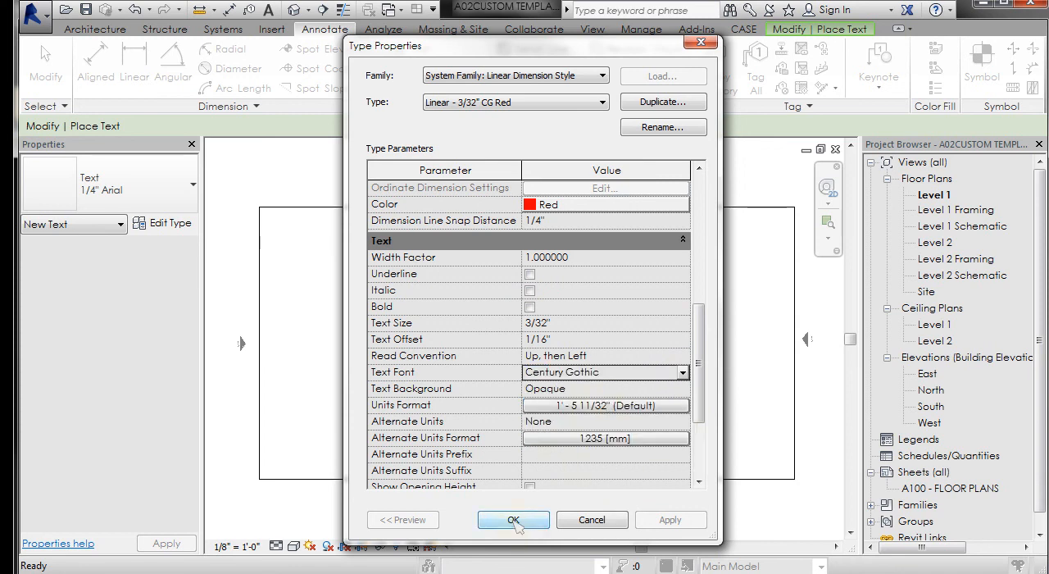
{"action": "left_click", "coordinate": [513, 519]}
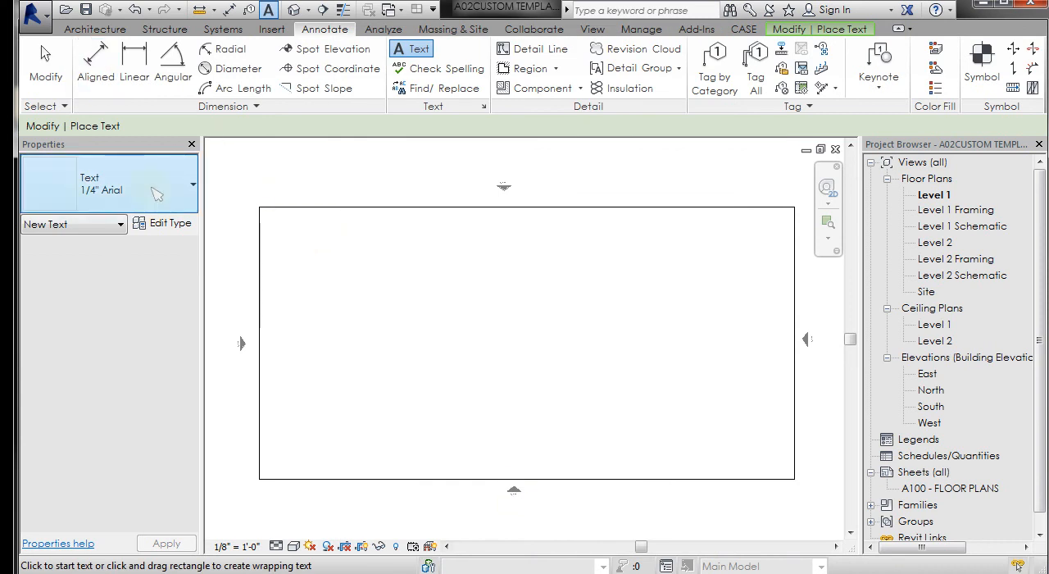
Check the text types, start the Aligned dimension tool and review its type list.
{"action": "left_click", "coordinate": [194, 183]}
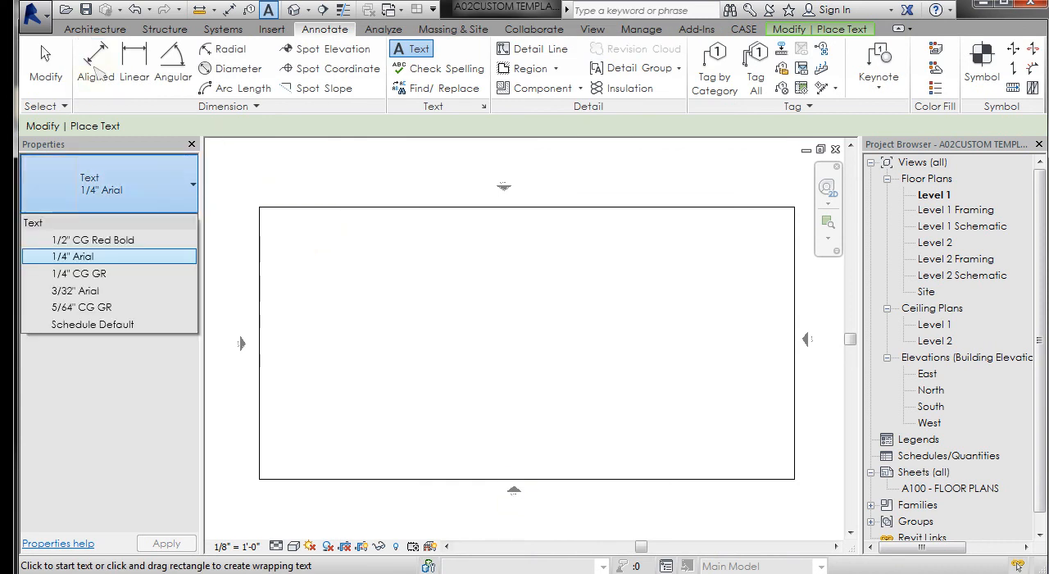
{"action": "left_click", "coordinate": [710, 65]}
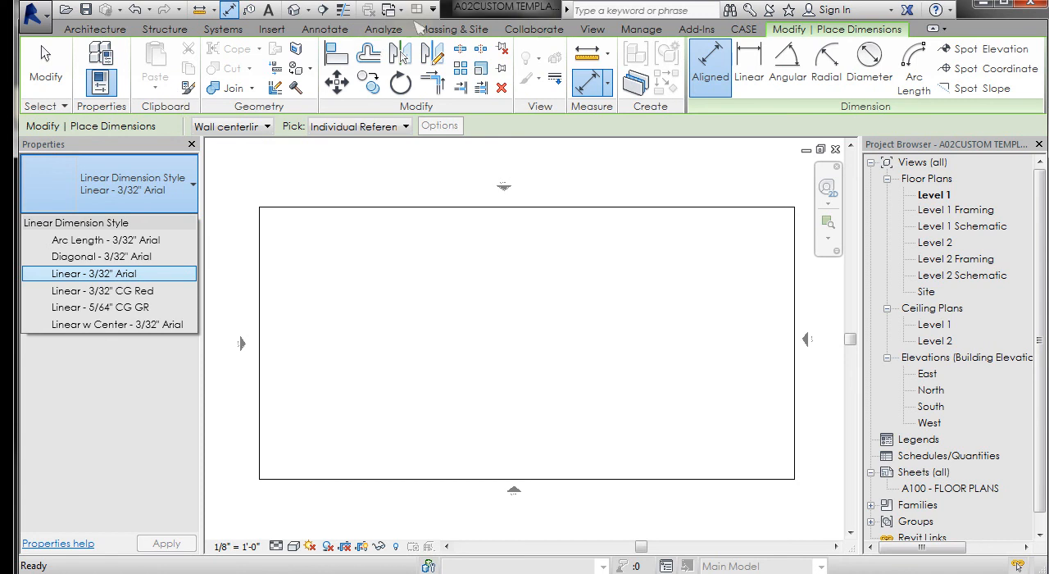
{"action": "mouse_move", "coordinate": [266, 125]}
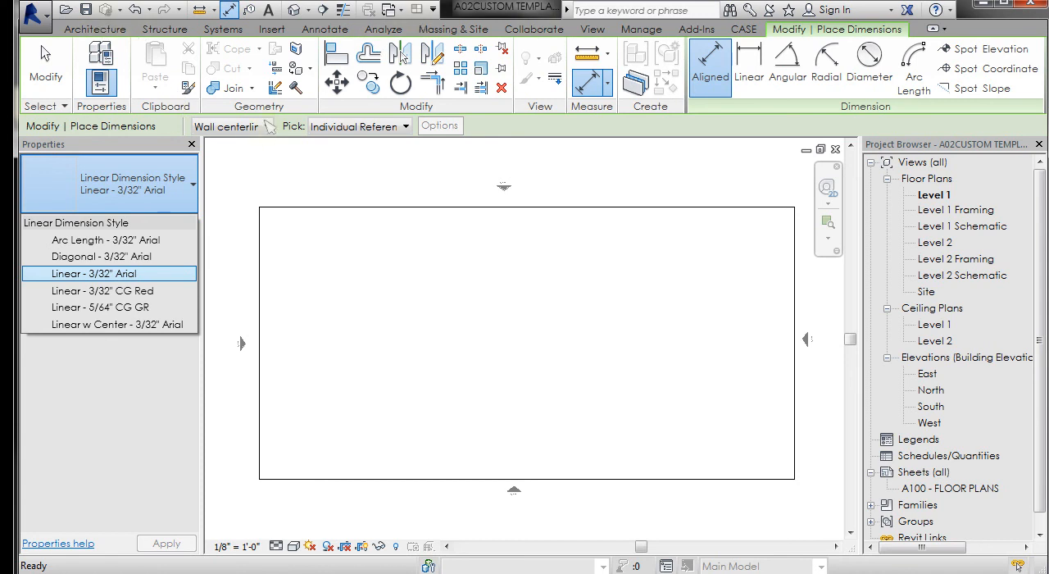
{"action": "left_click", "coordinate": [325, 30]}
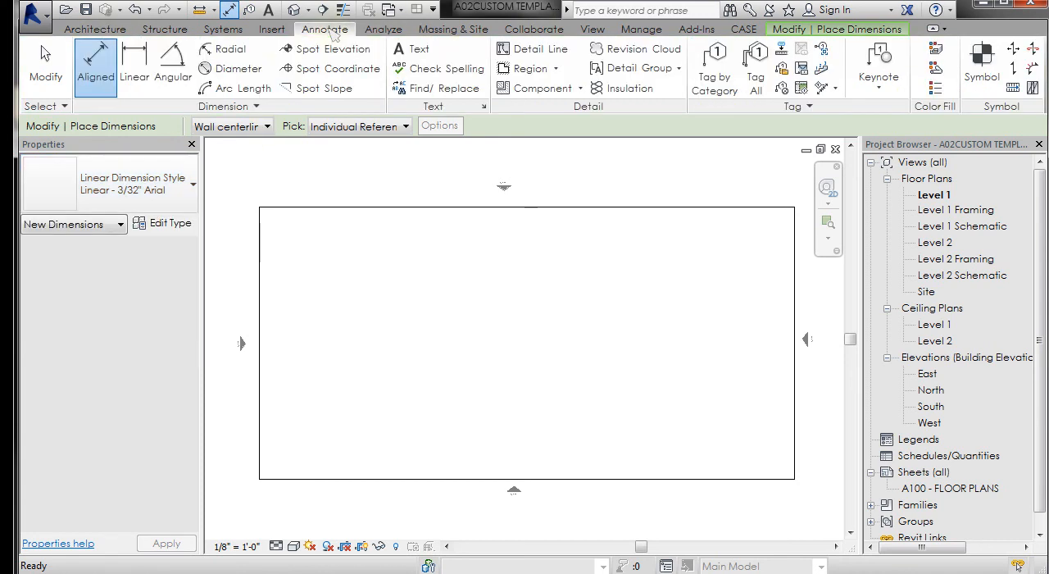
{"action": "left_click", "coordinate": [256, 105]}
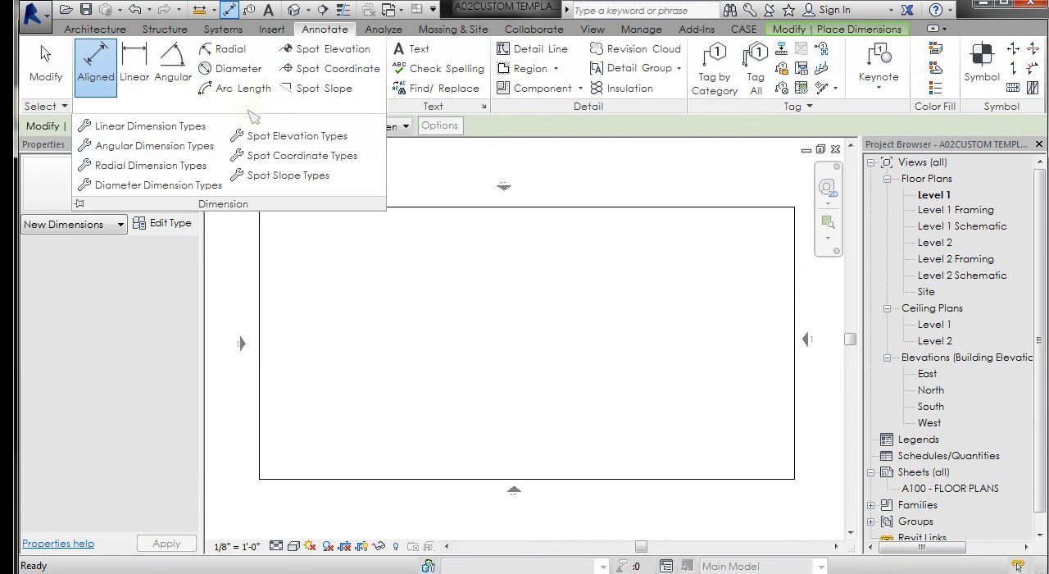
{"action": "mouse_move", "coordinate": [151, 185]}
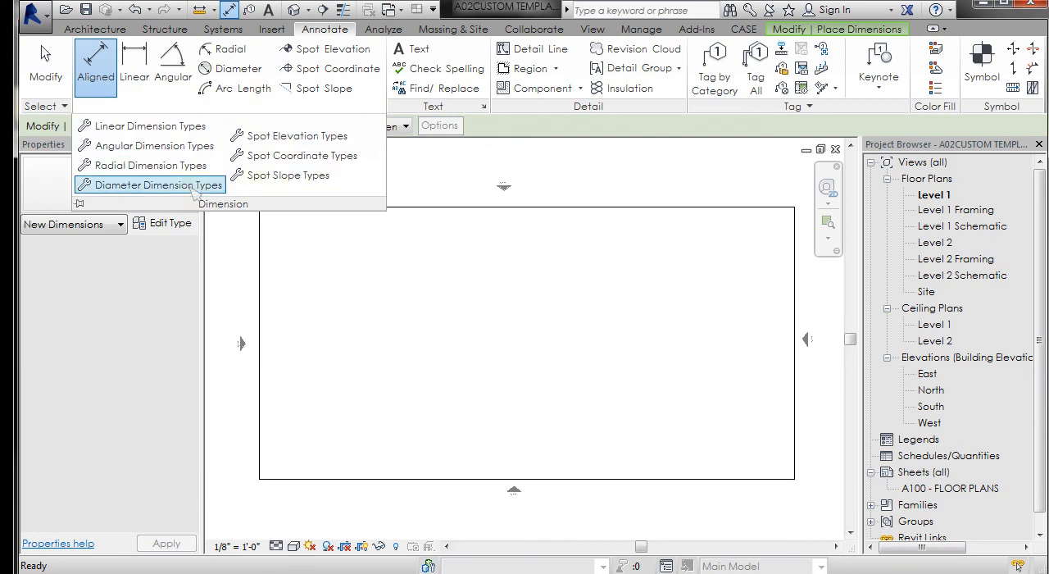
{"action": "mouse_move", "coordinate": [151, 164]}
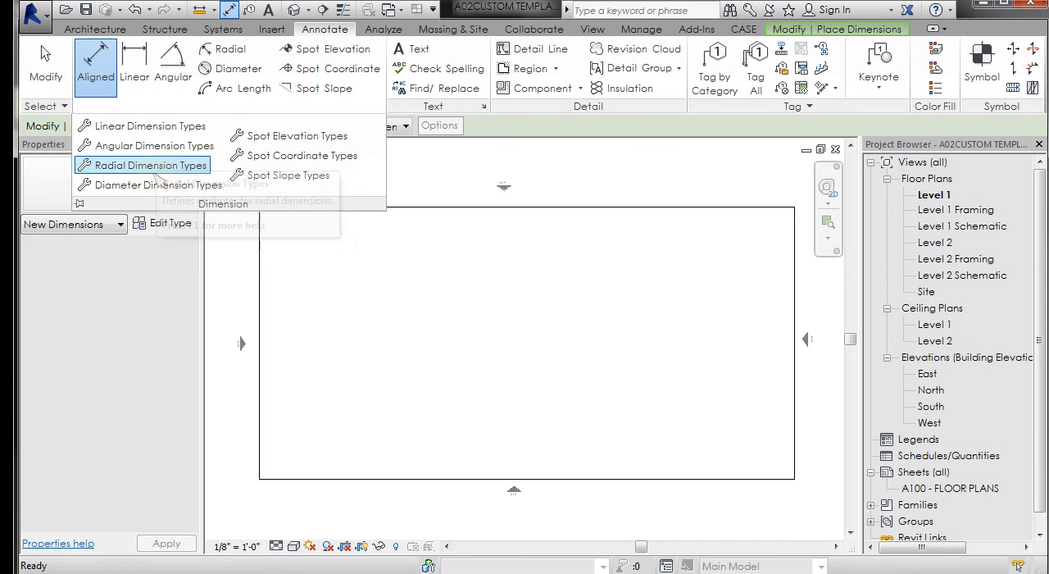
{"action": "mouse_move", "coordinate": [288, 135]}
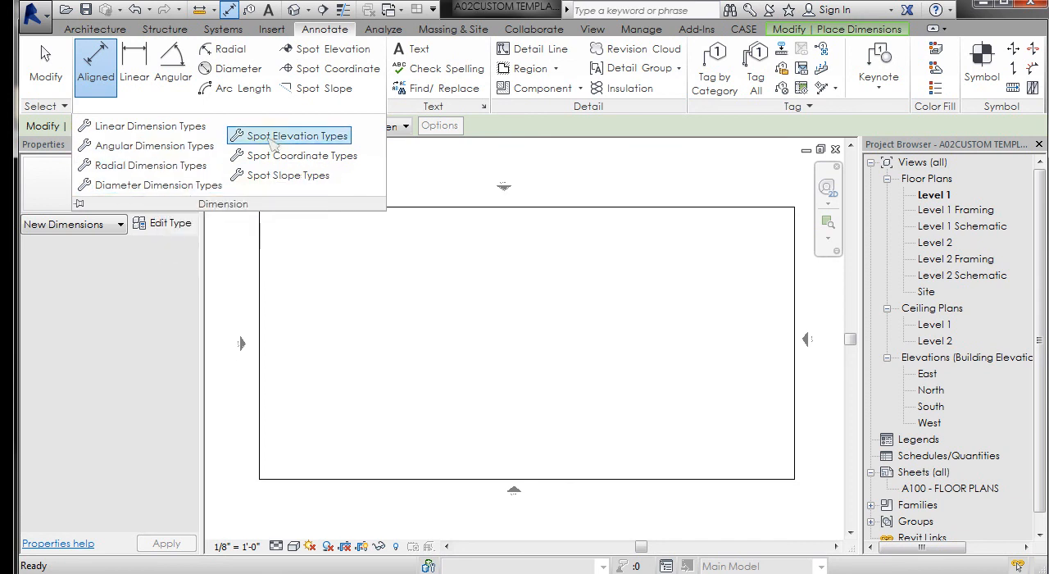
{"action": "mouse_move", "coordinate": [149, 124]}
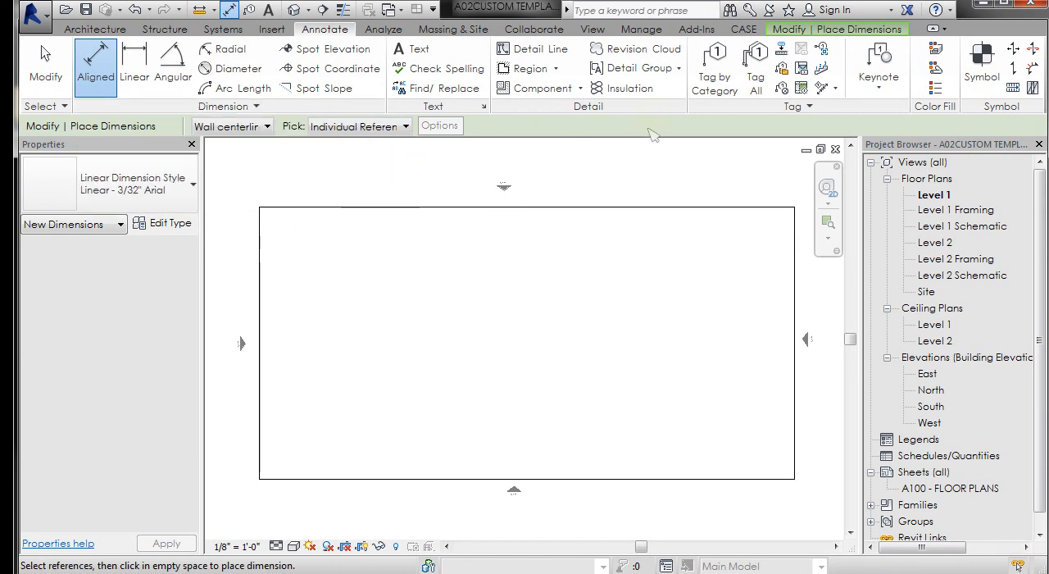
{"action": "mouse_move", "coordinate": [336, 69]}
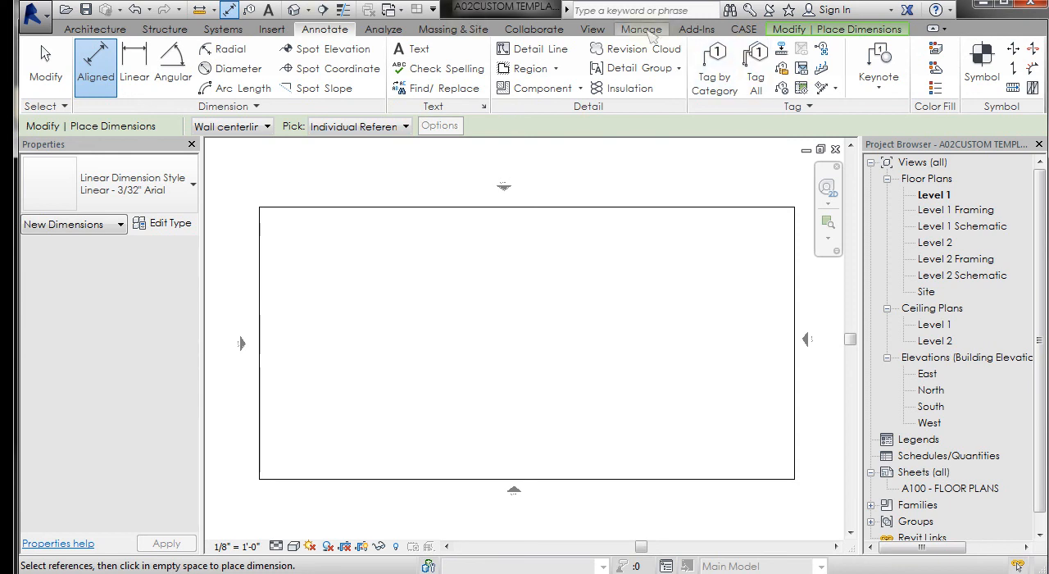
Show the Manage settings and expand the Additional Settings list of project-wide settings.
{"action": "left_click", "coordinate": [641, 30]}
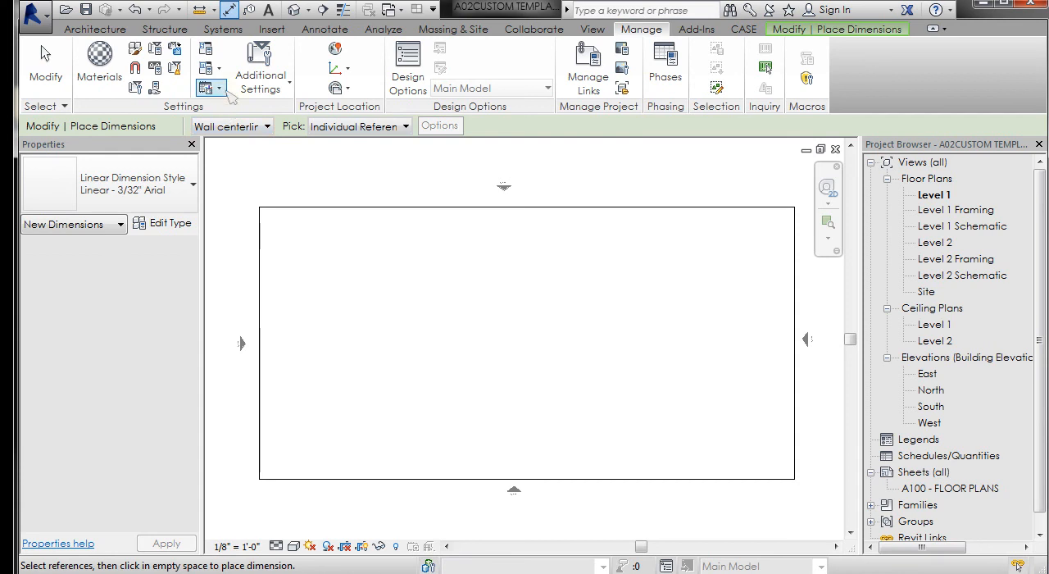
{"action": "mouse_move", "coordinate": [259, 65]}
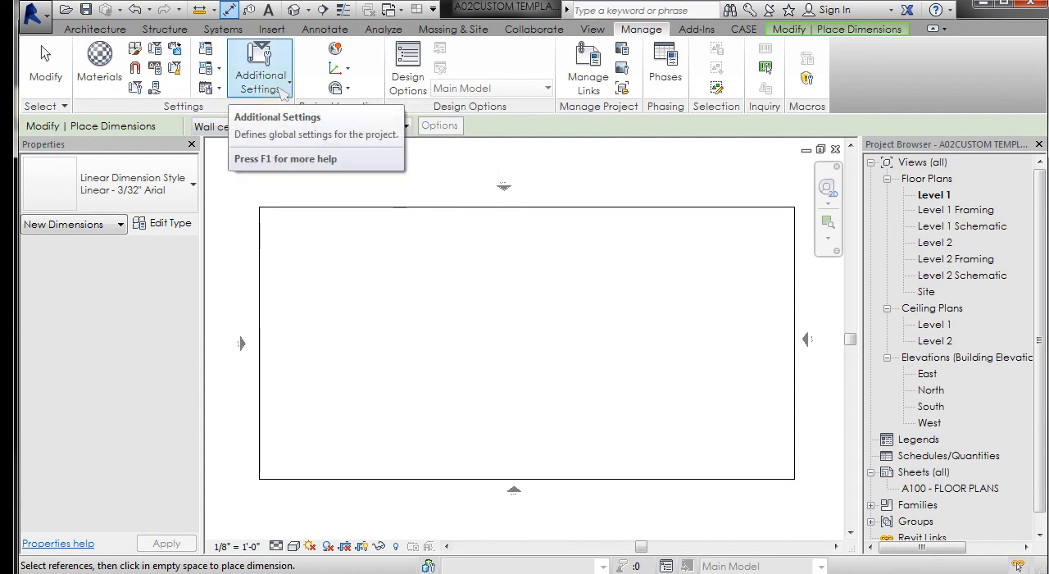
{"action": "left_click", "coordinate": [259, 69]}
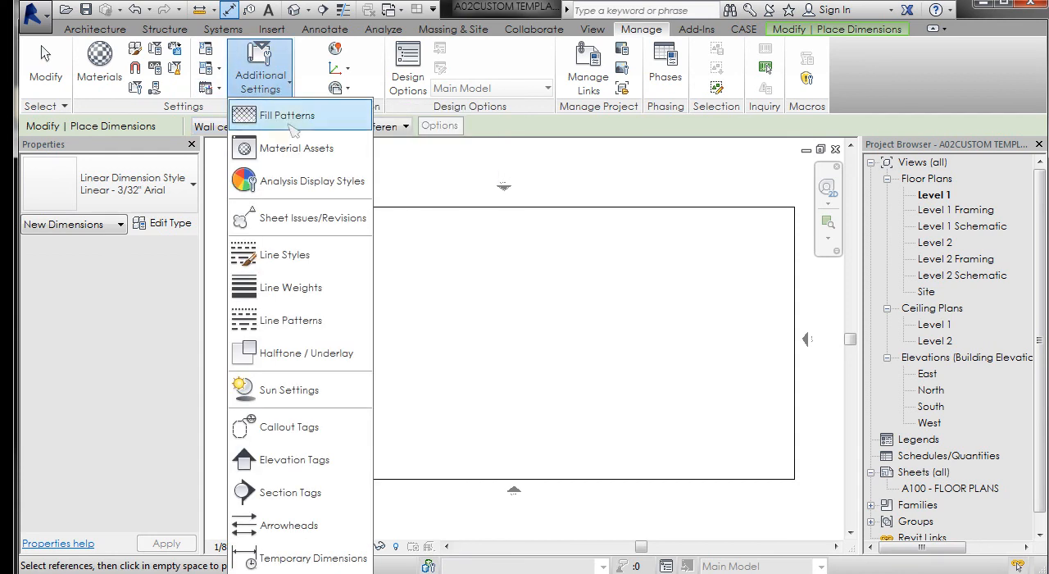
{"action": "mouse_move", "coordinate": [295, 147]}
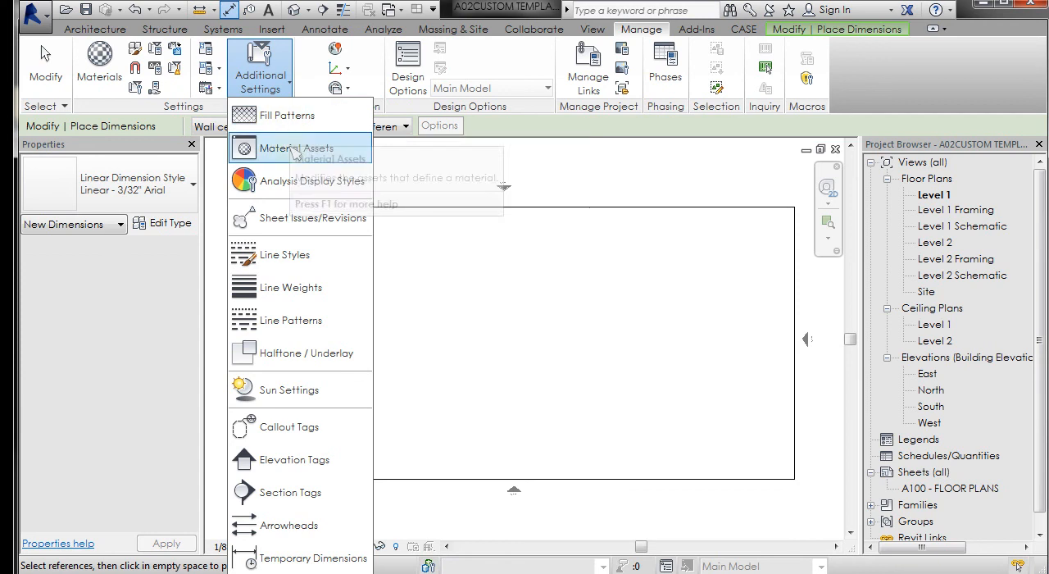
{"action": "mouse_move", "coordinate": [285, 254]}
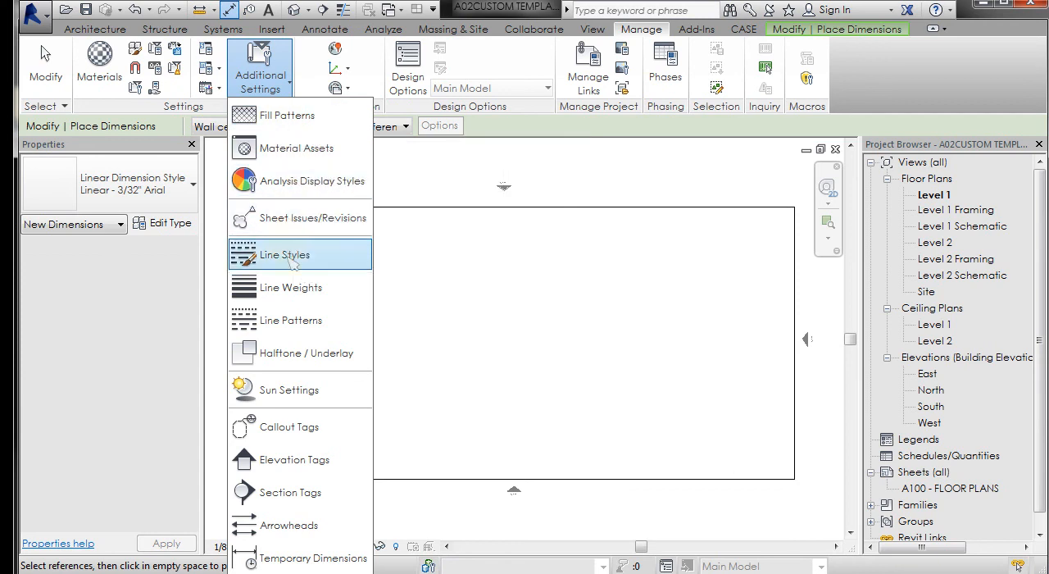
{"action": "mouse_move", "coordinate": [290, 287]}
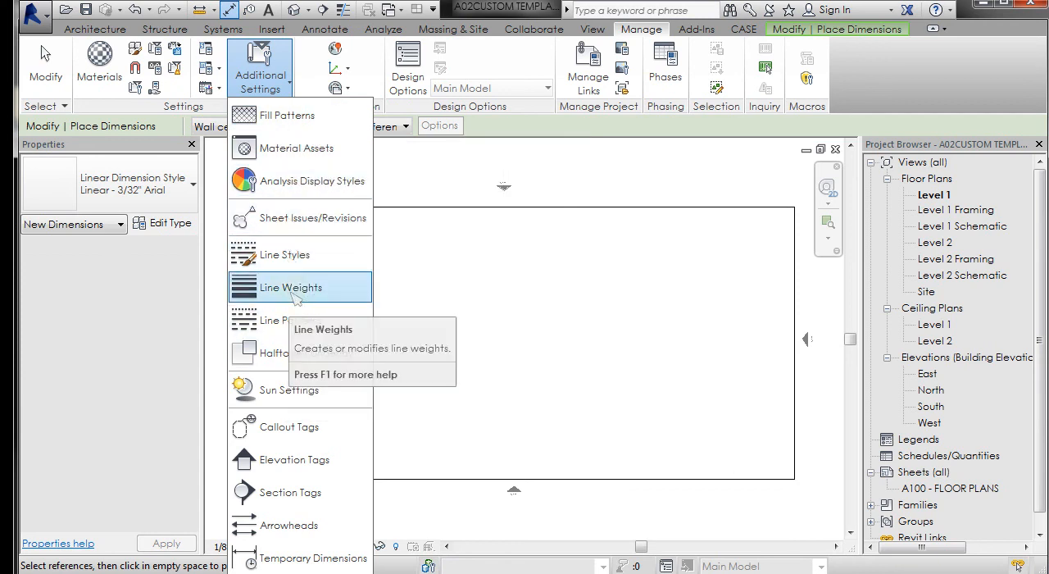
{"action": "mouse_move", "coordinate": [292, 254]}
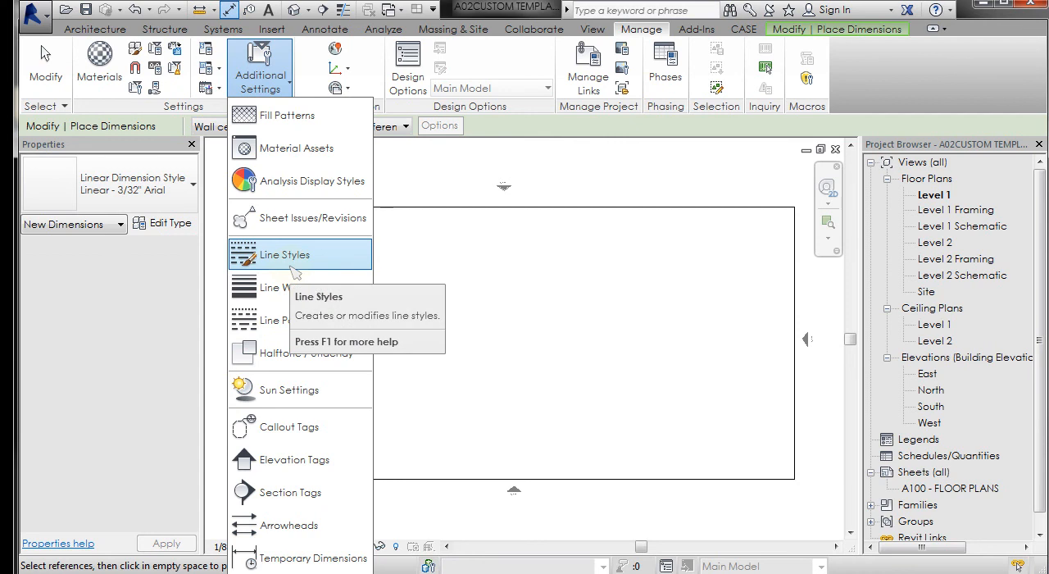
{"action": "mouse_move", "coordinate": [289, 426]}
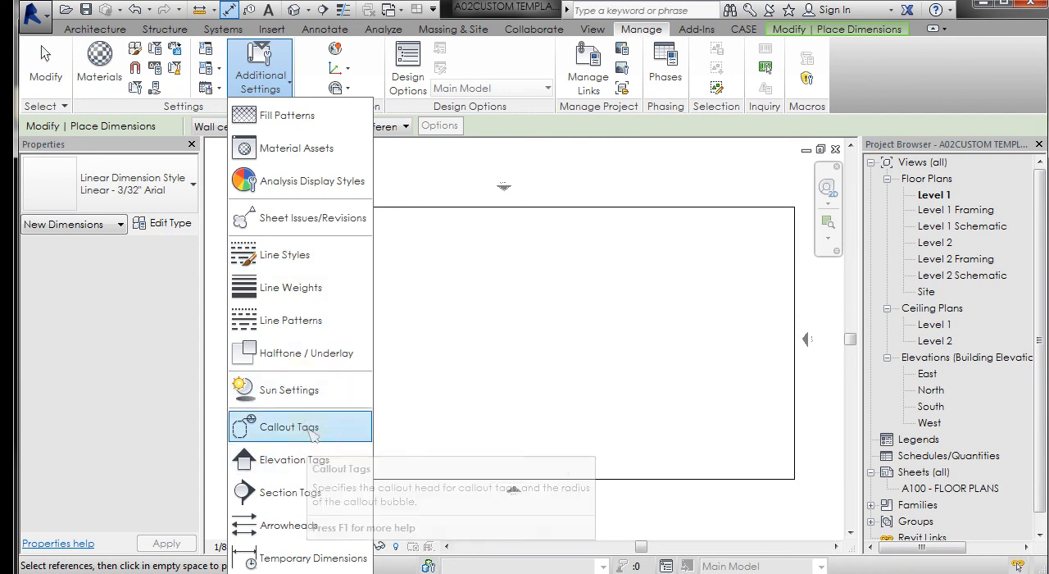
{"action": "mouse_move", "coordinate": [299, 459]}
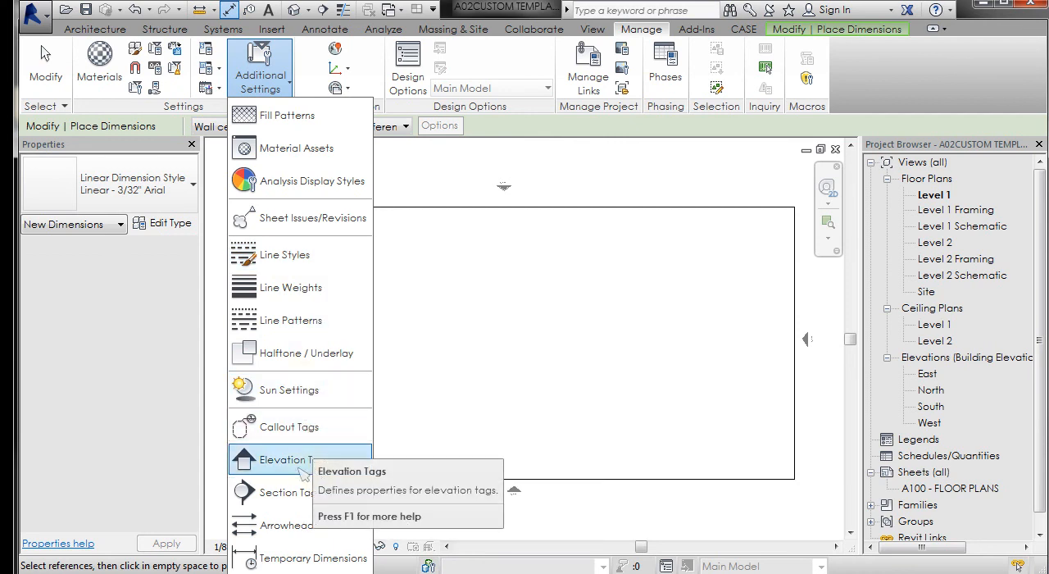
{"action": "mouse_move", "coordinate": [287, 490]}
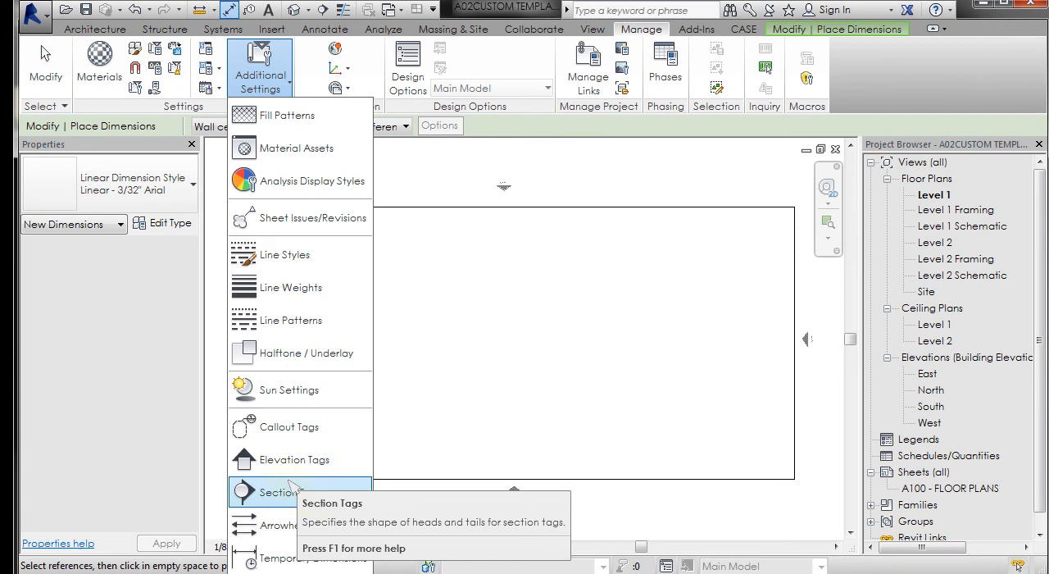
{"action": "mouse_move", "coordinate": [289, 492]}
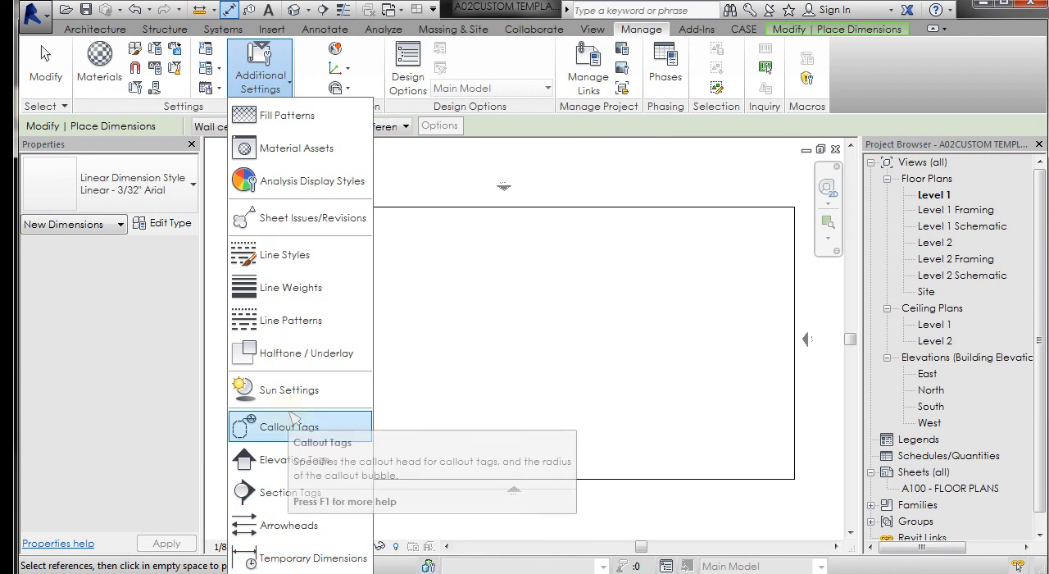
{"action": "mouse_move", "coordinate": [581, 164]}
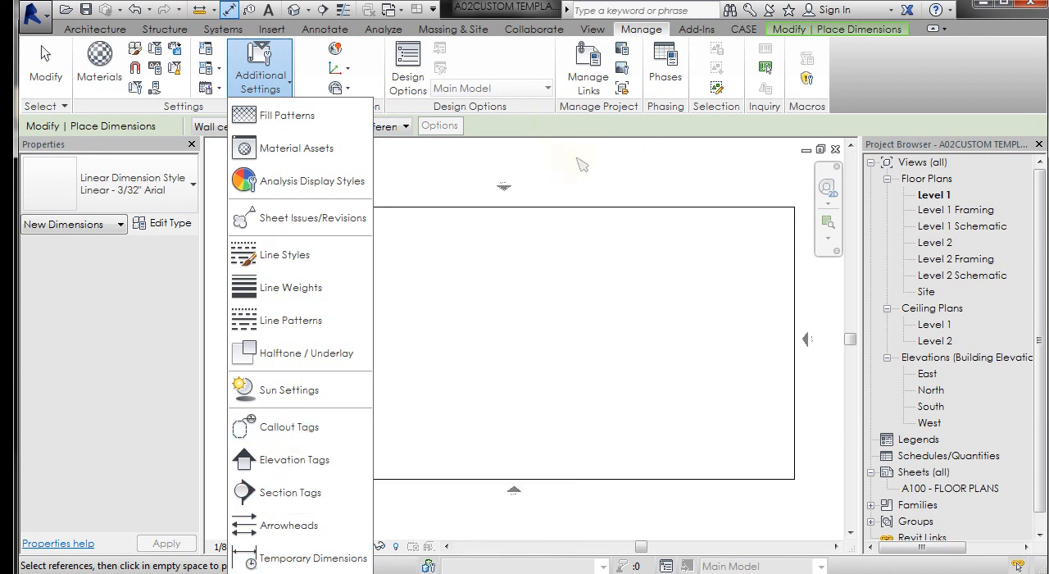